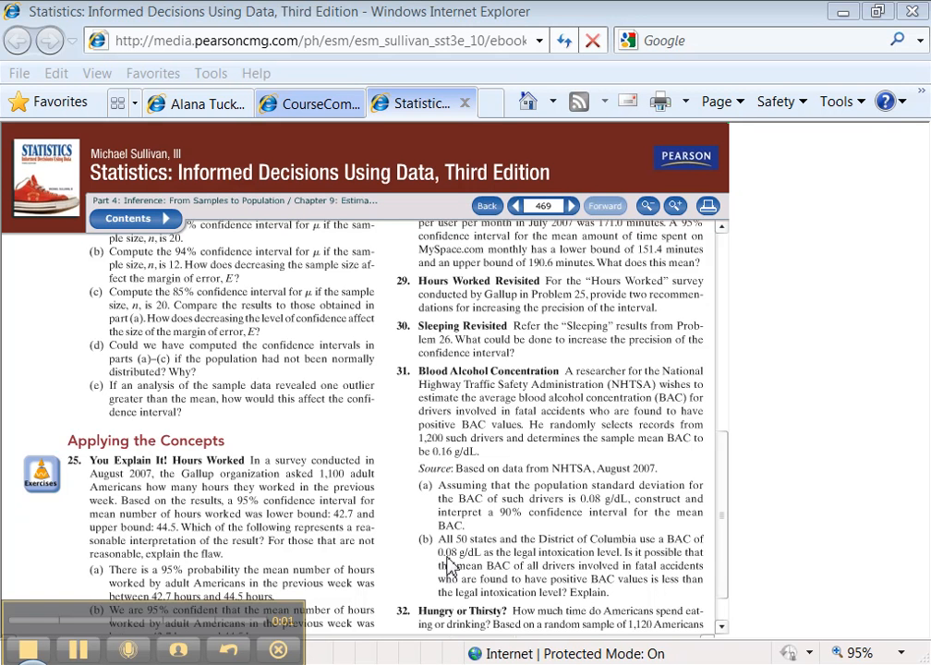
mouse_move(362, 628)
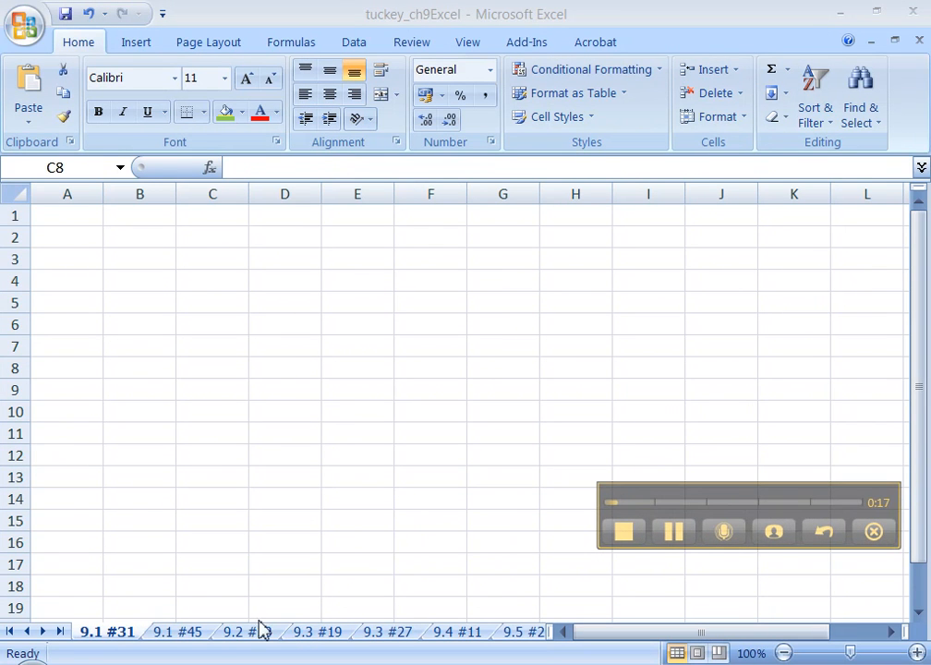
mouse_move(492, 643)
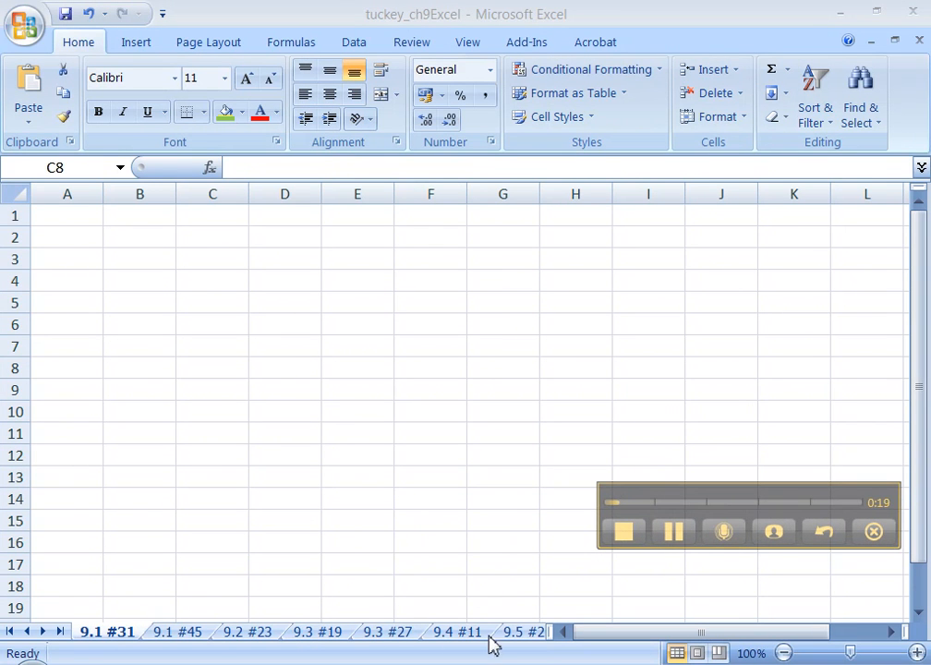
- Look at the workbook's File commands and back out without choosing anything
left_click(212, 368)
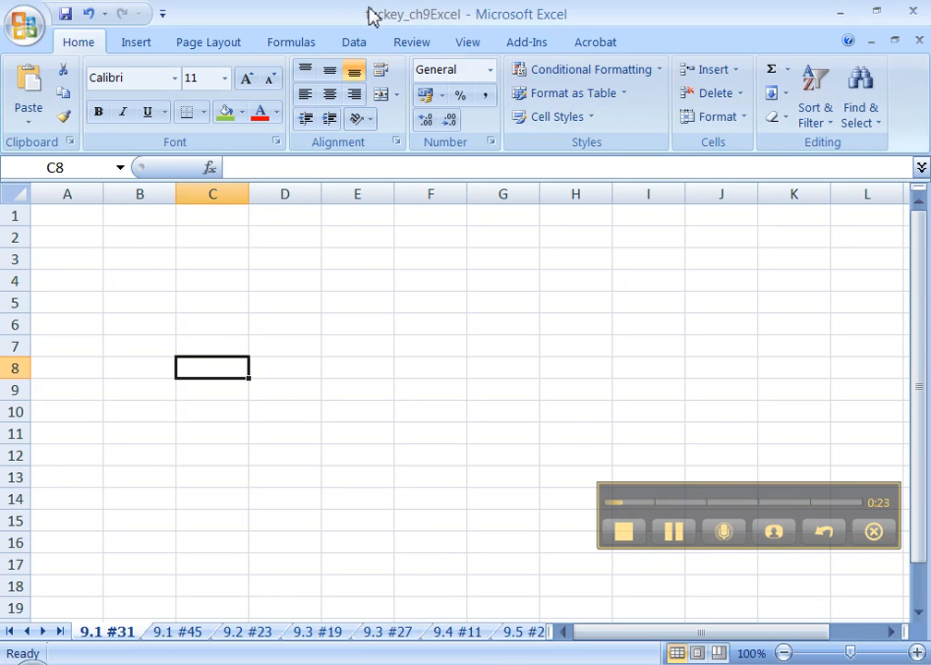
left_click(24, 26)
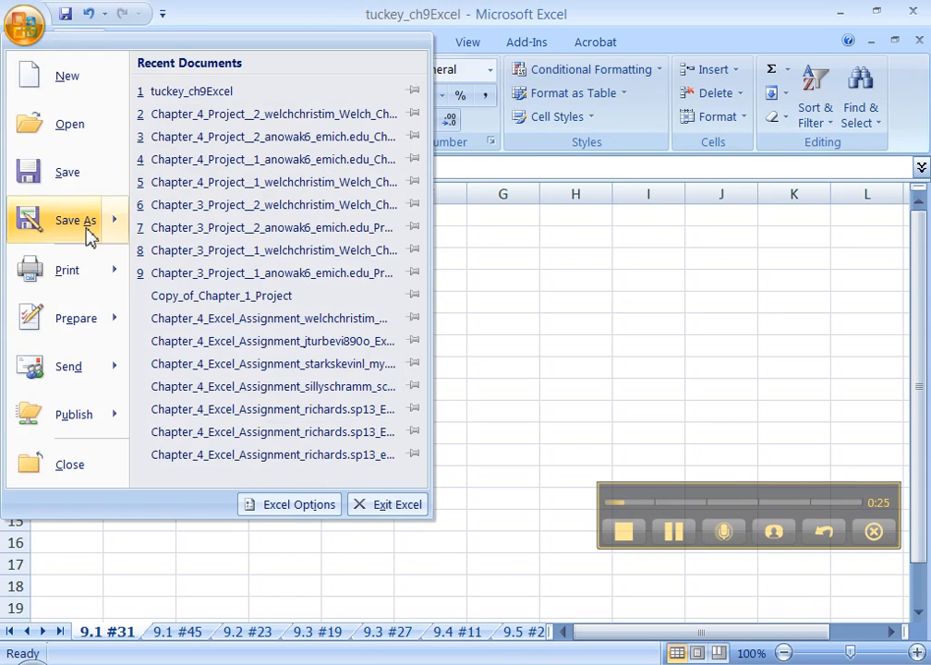
left_click(75, 219)
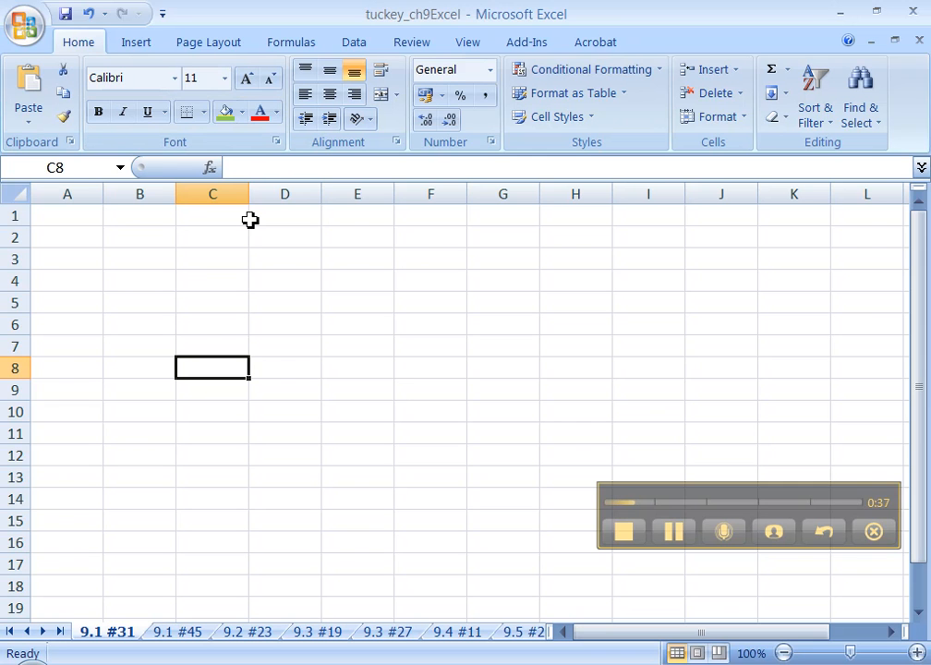
mouse_move(26, 26)
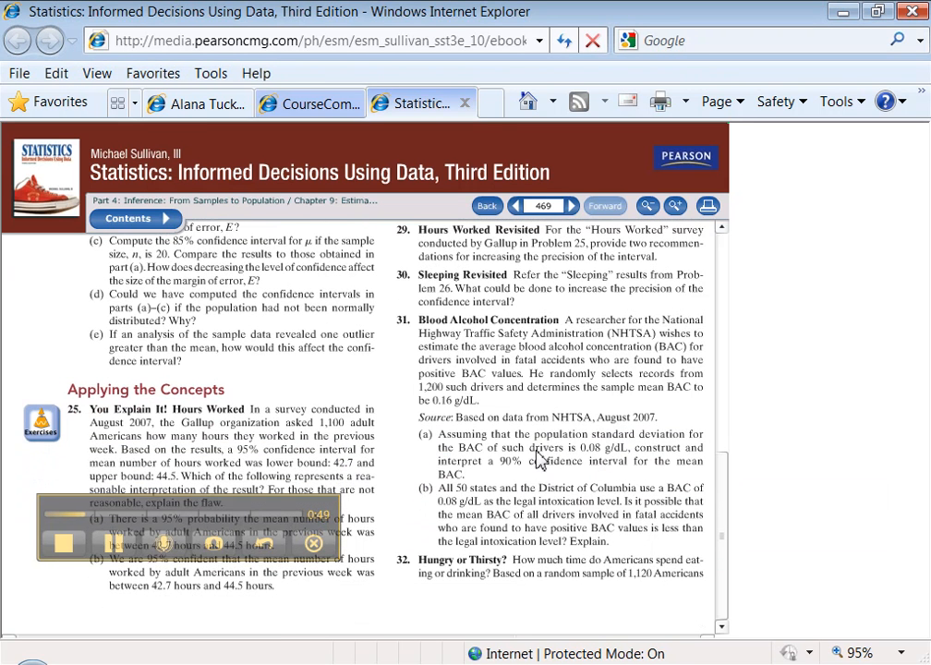
mouse_move(517, 469)
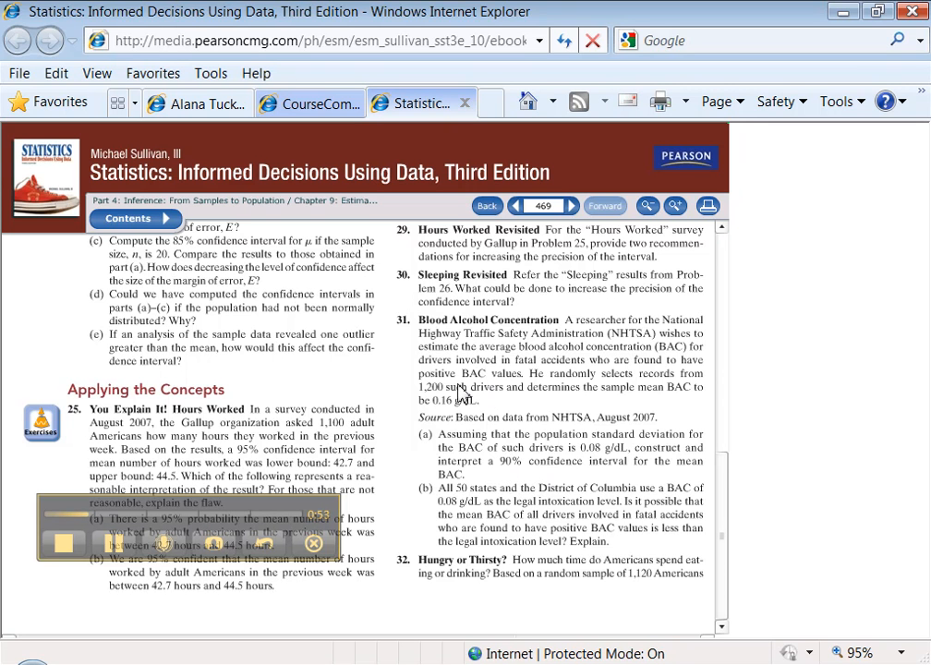
mouse_move(637, 397)
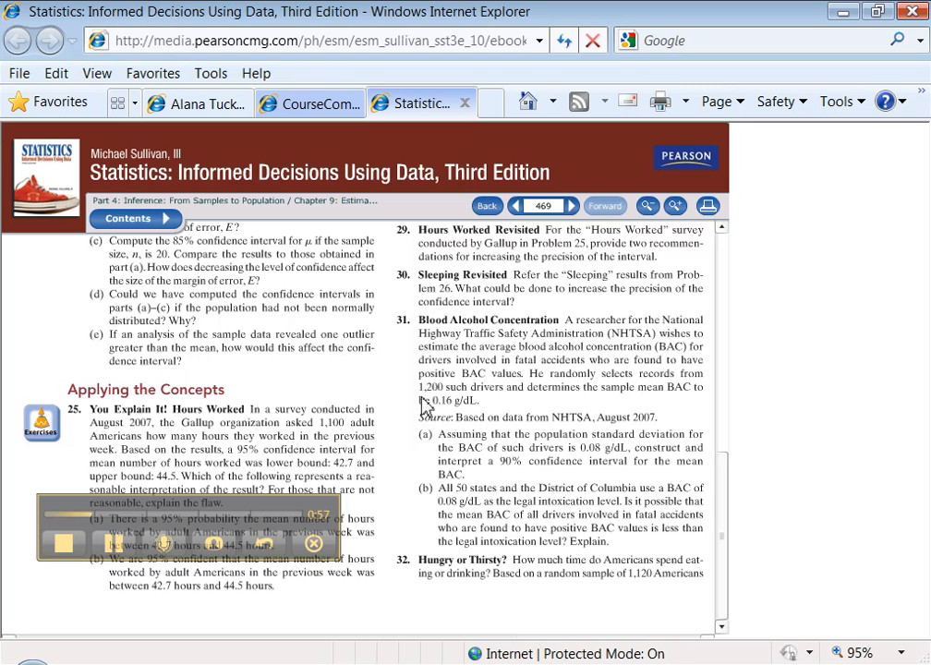
mouse_move(599, 449)
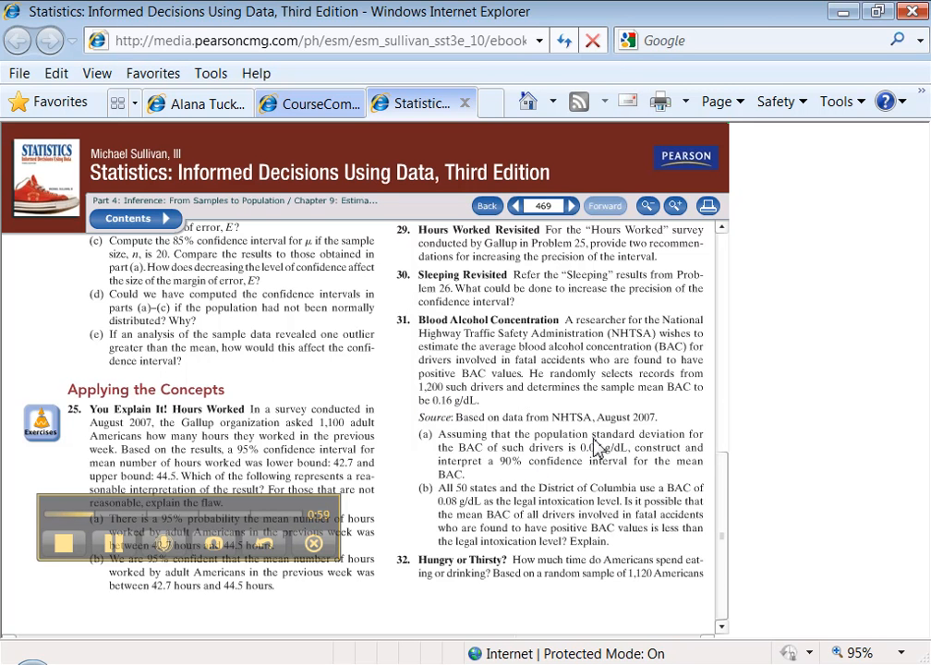
mouse_move(466, 421)
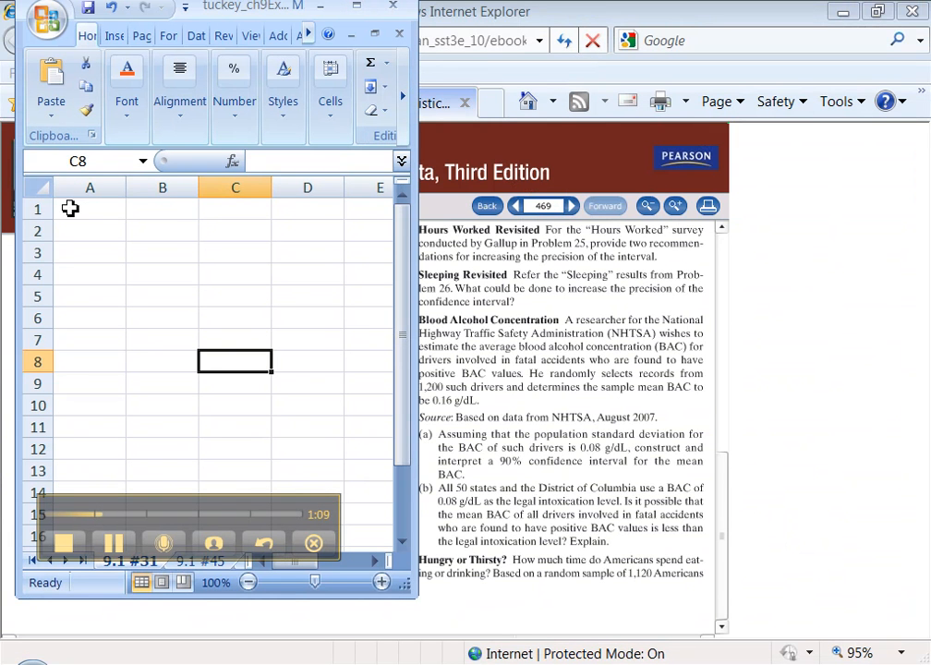
- Enter labels x-bar, sigma, n, C-level in column A with 0.16, 0.08, 1200, 0.9 beside them
left_click(88, 230)
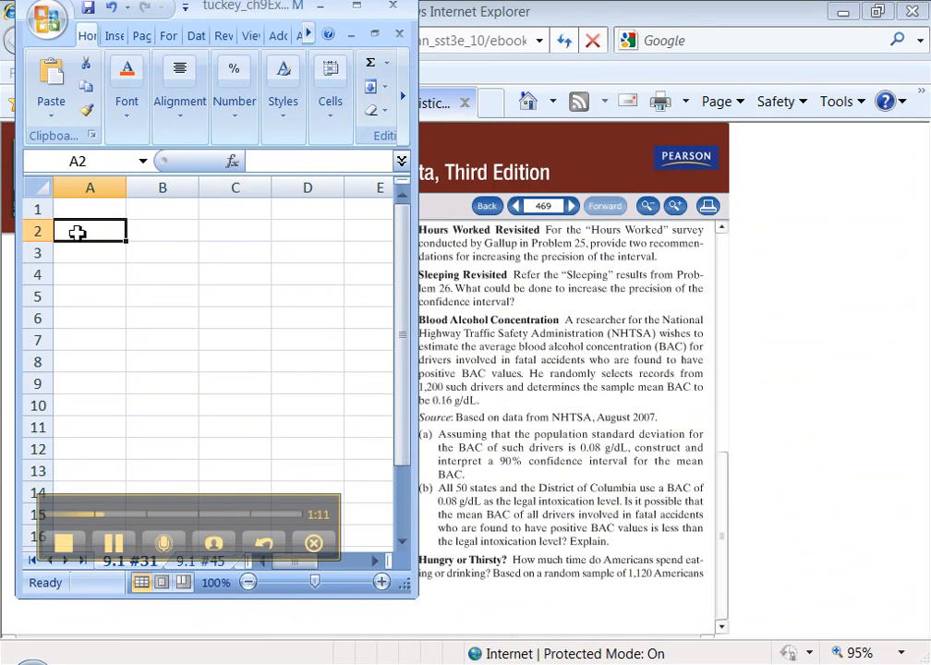
type("0")
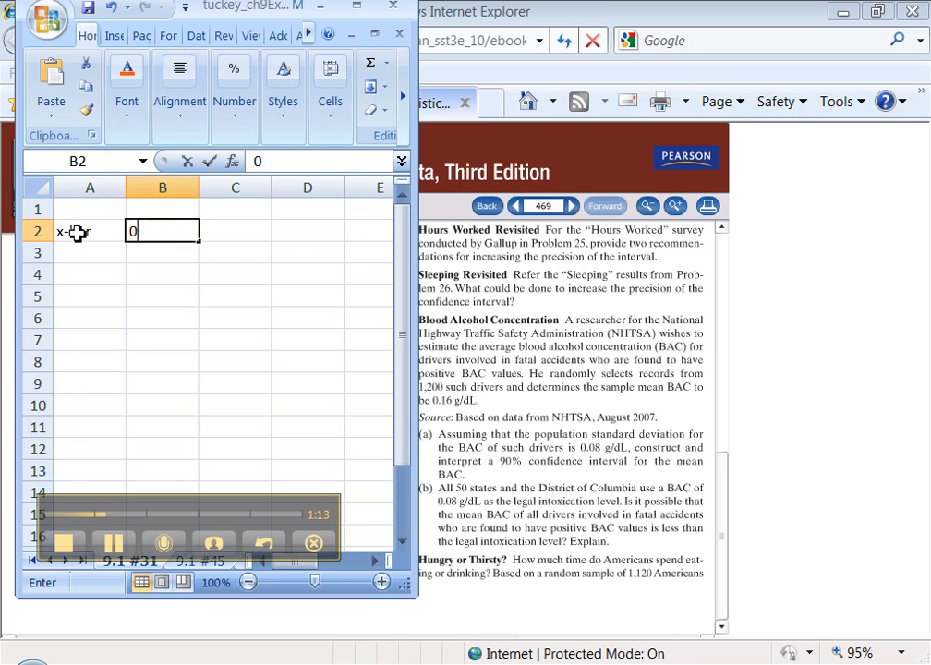
type("siga")
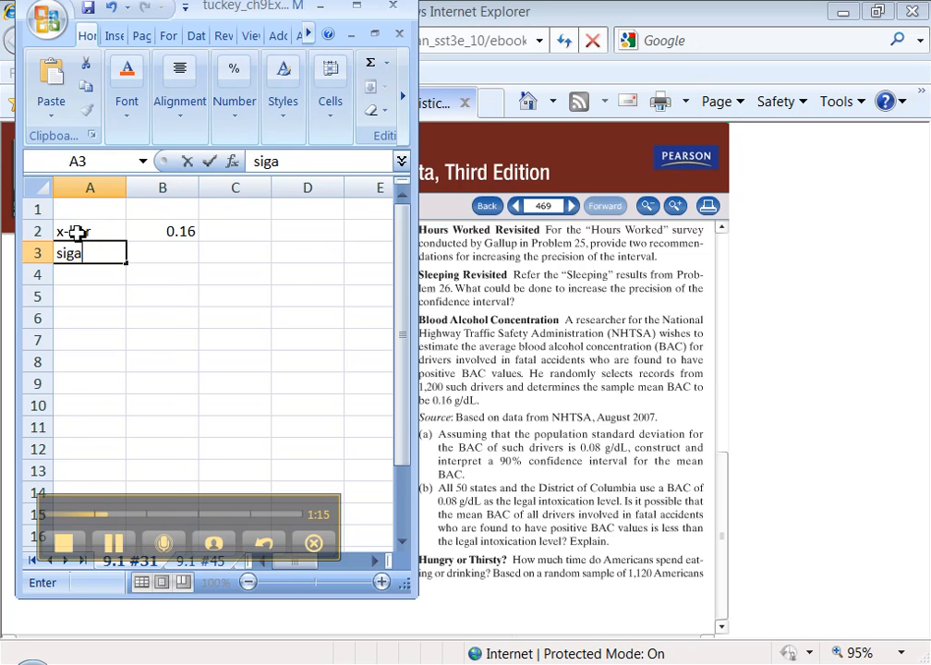
type("0.08")
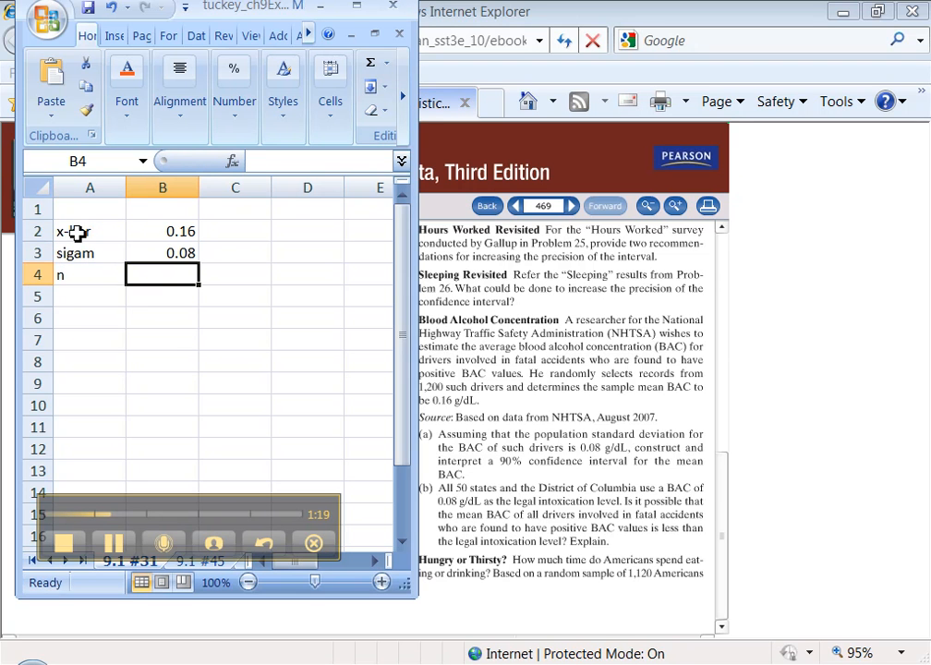
type("1200")
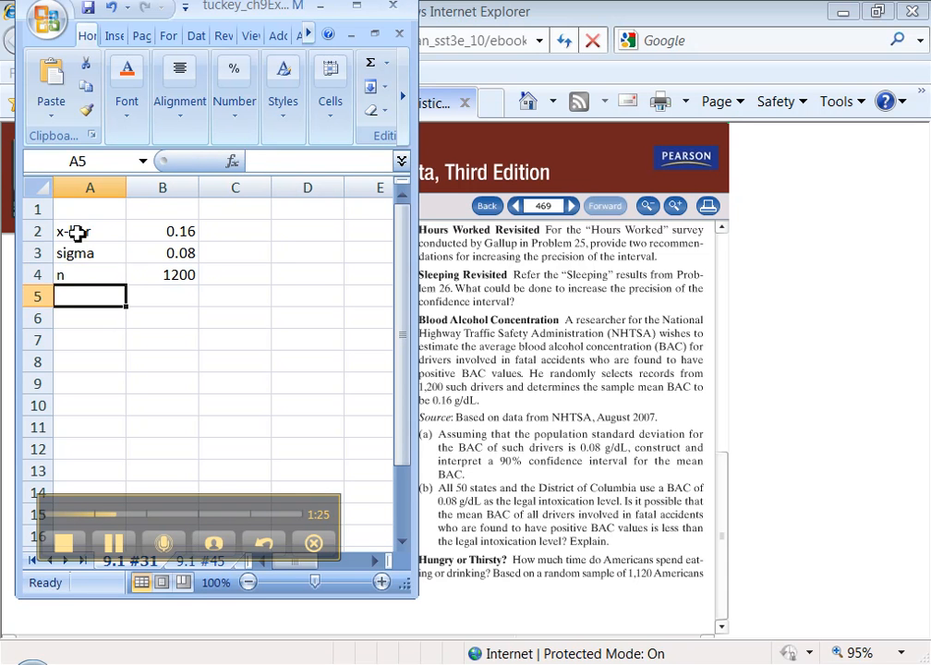
type("C-level")
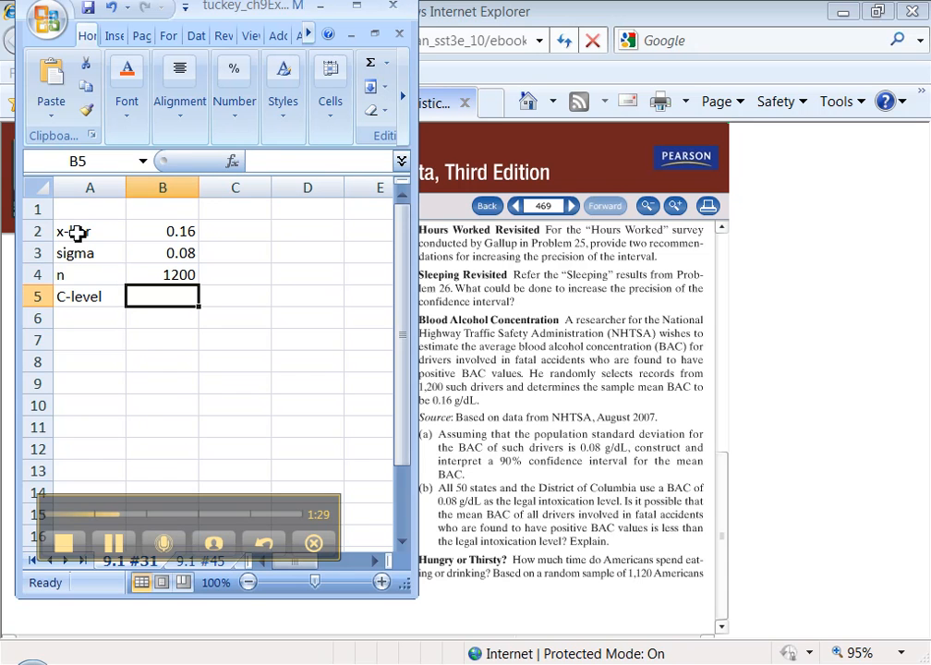
type("0.9")
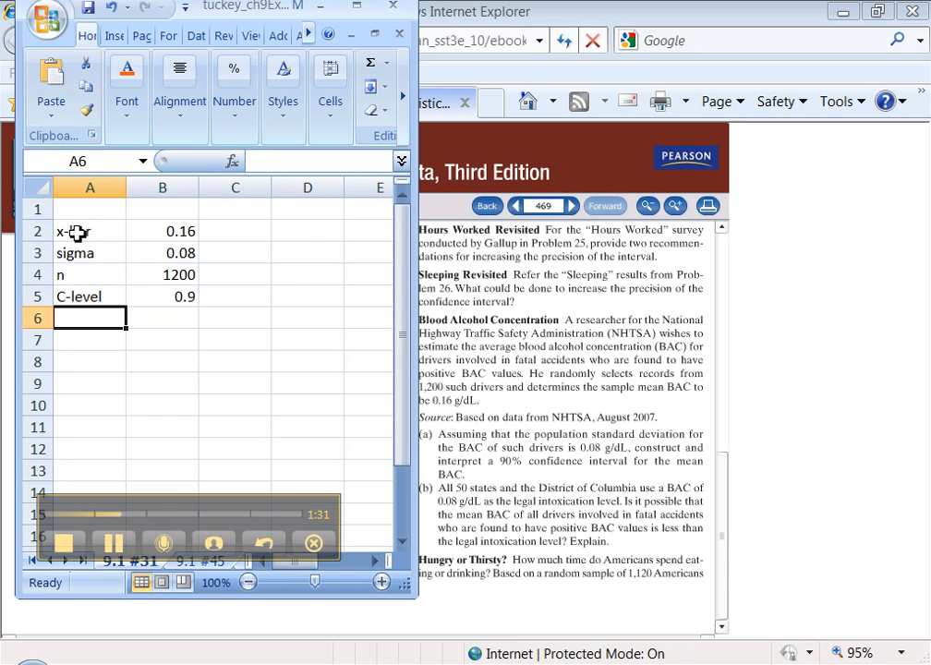
left_click(89, 340)
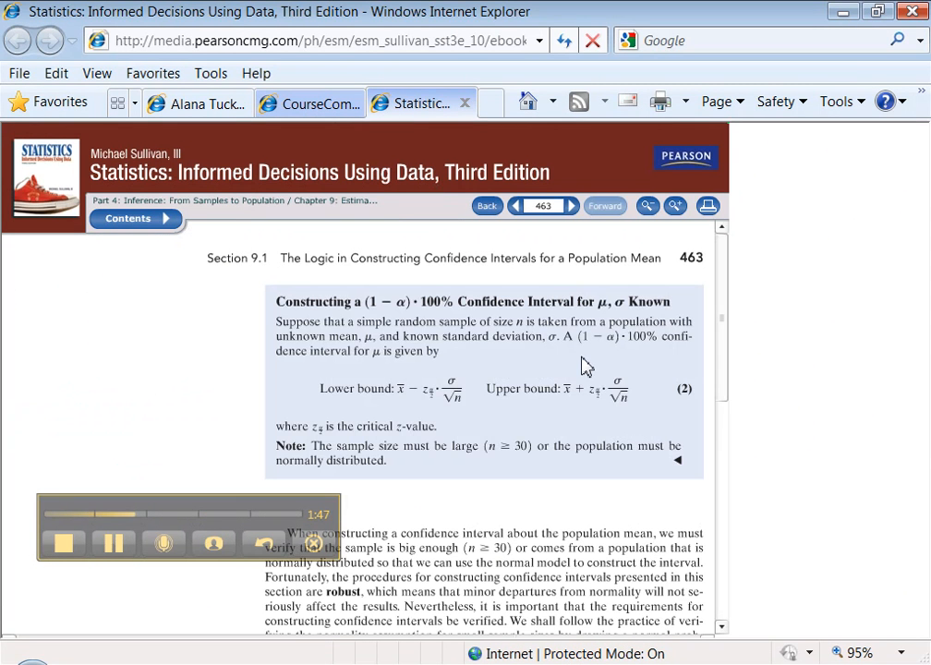
mouse_move(388, 410)
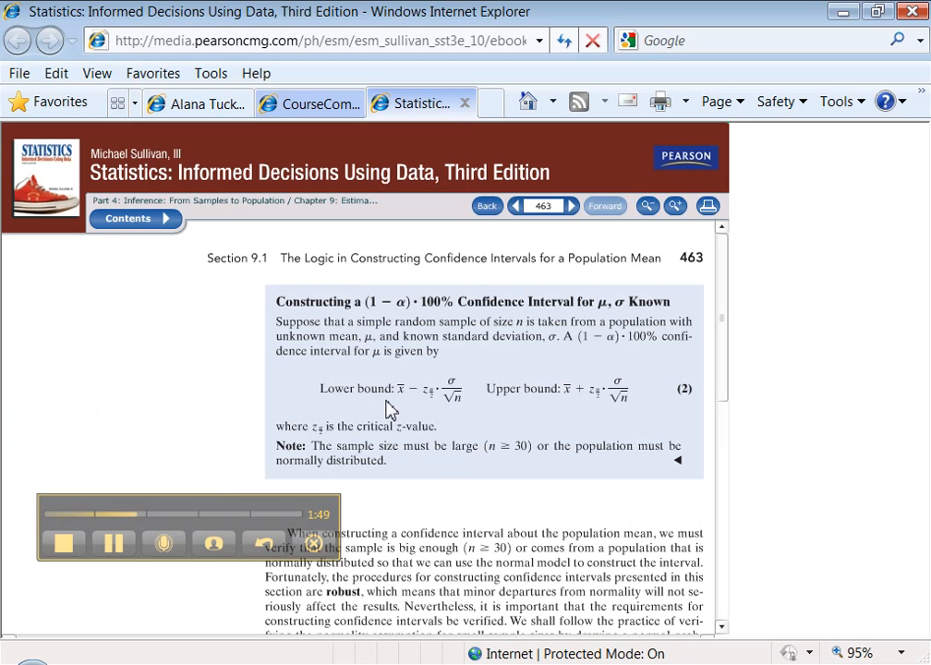
mouse_move(440, 399)
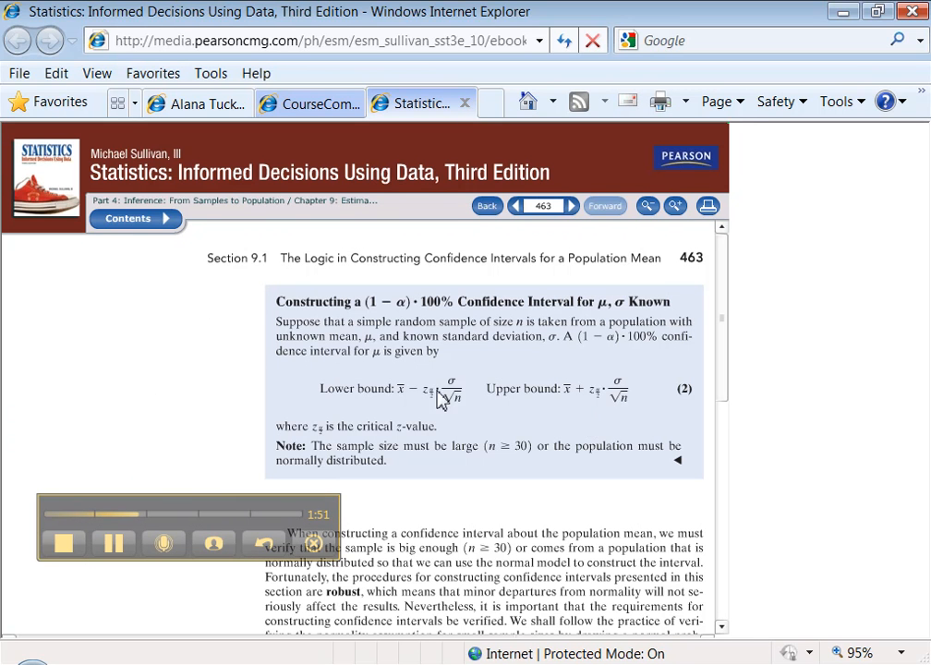
mouse_move(461, 410)
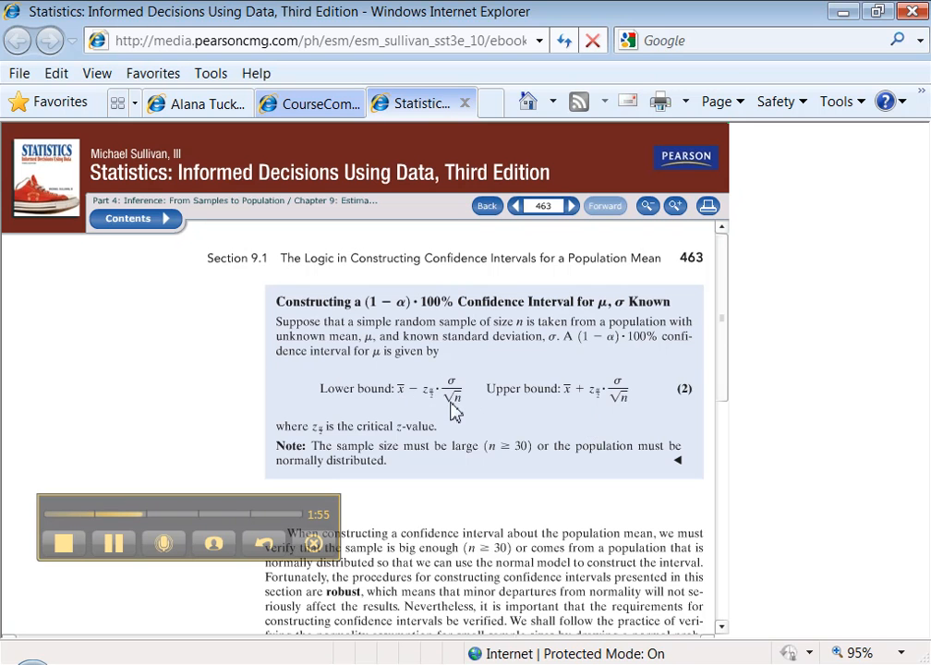
mouse_move(424, 391)
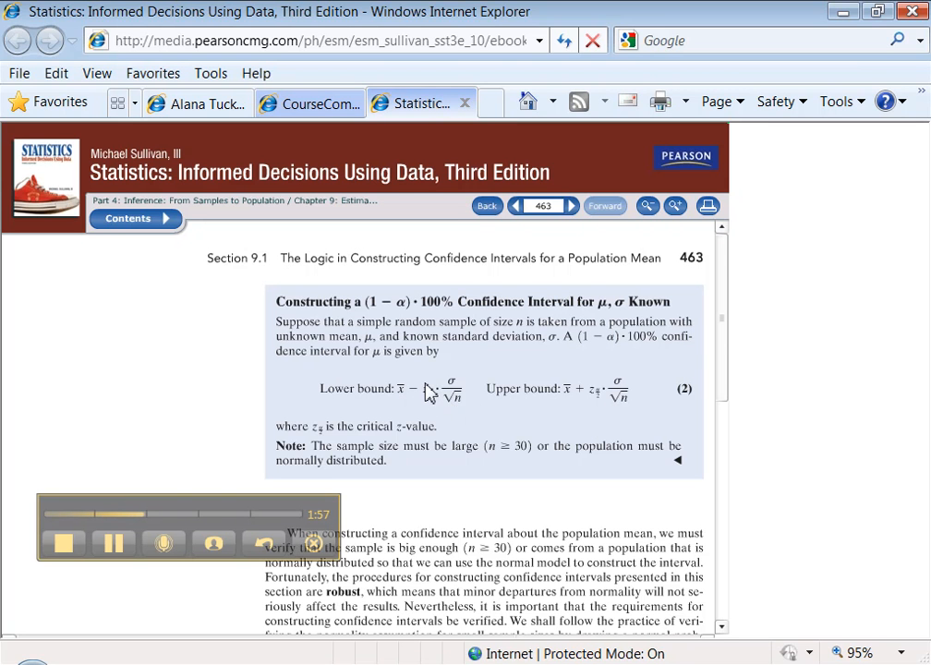
mouse_move(395, 432)
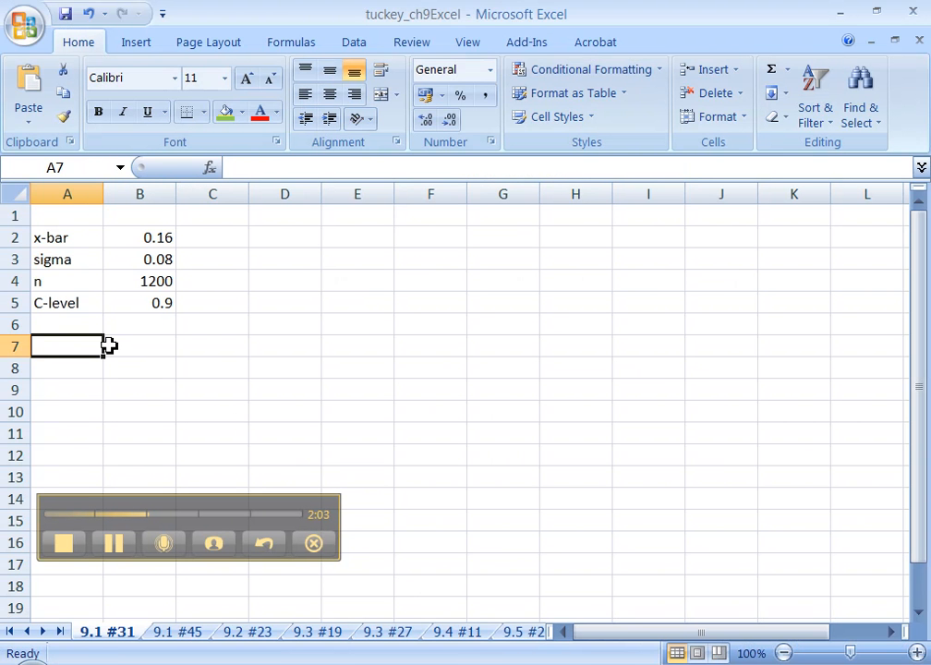
- Start the z_alpha/2 row and add an Alpha row computed as 1 minus the C-level (0.1)
type("z_alpha/2")
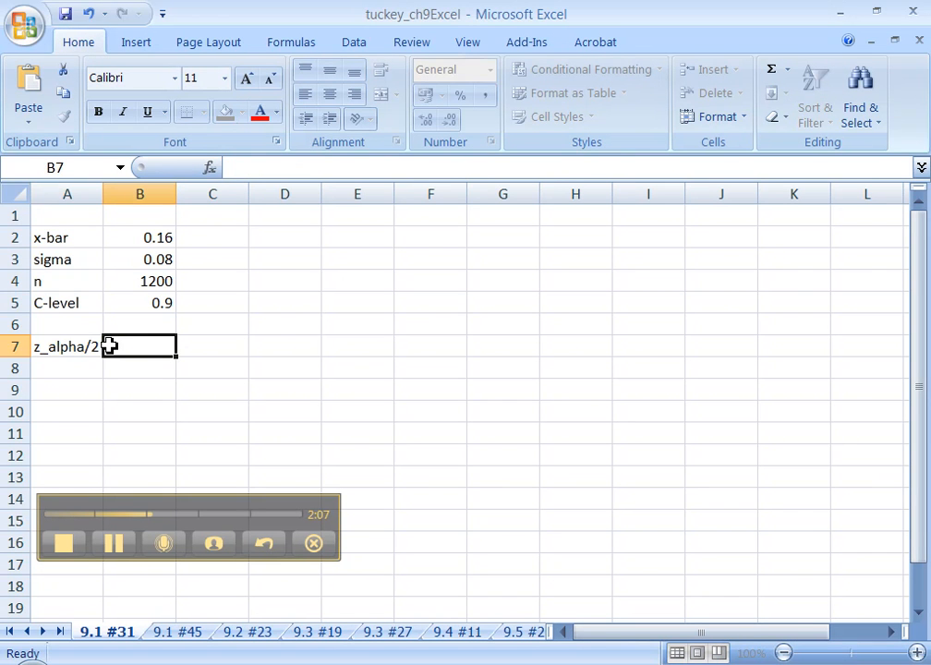
type("=")
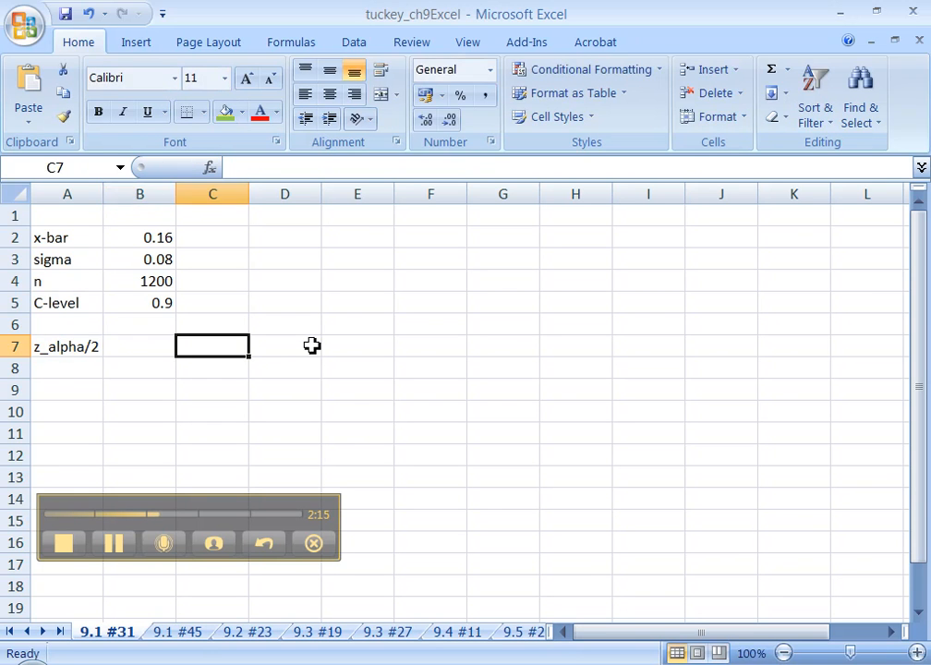
left_click(140, 302)
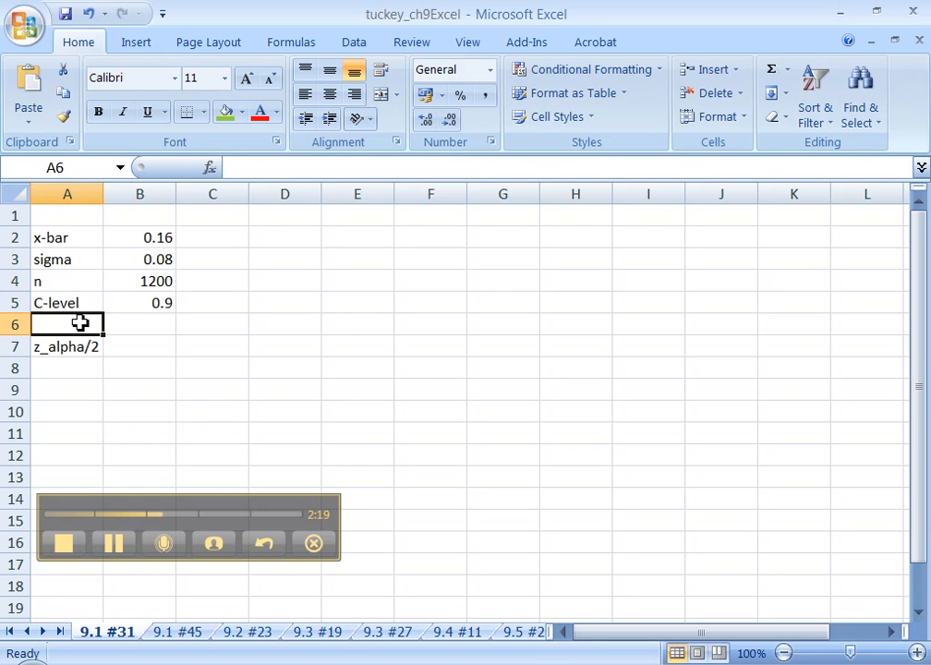
type("Tail")
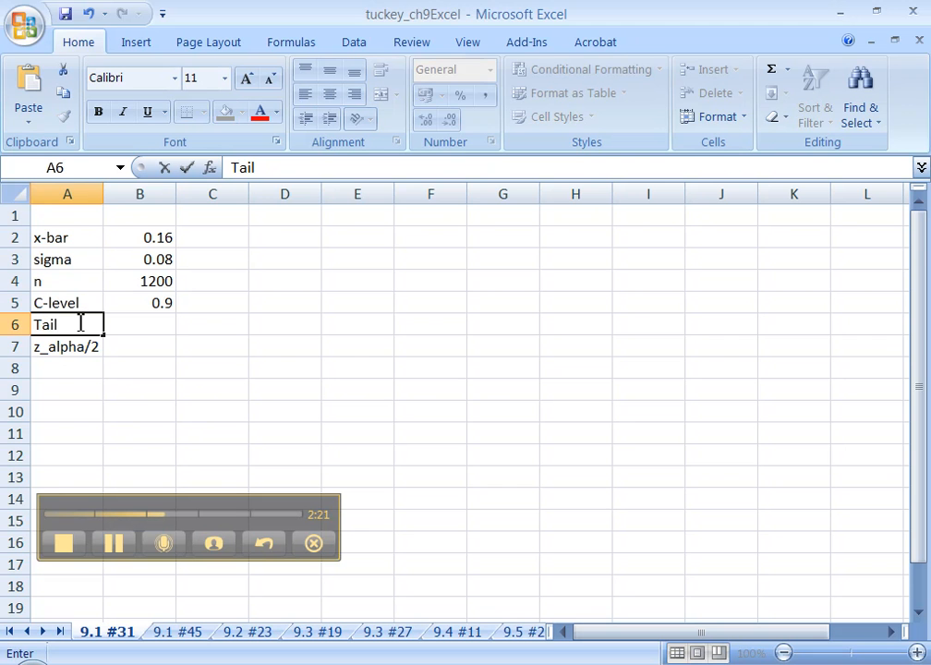
type("?")
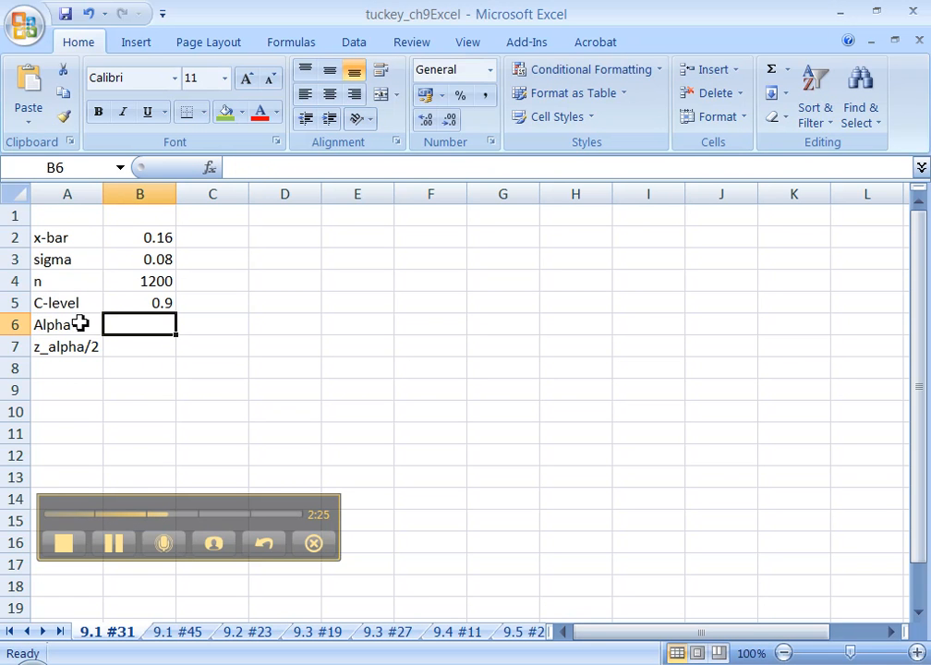
type("=1-B5")
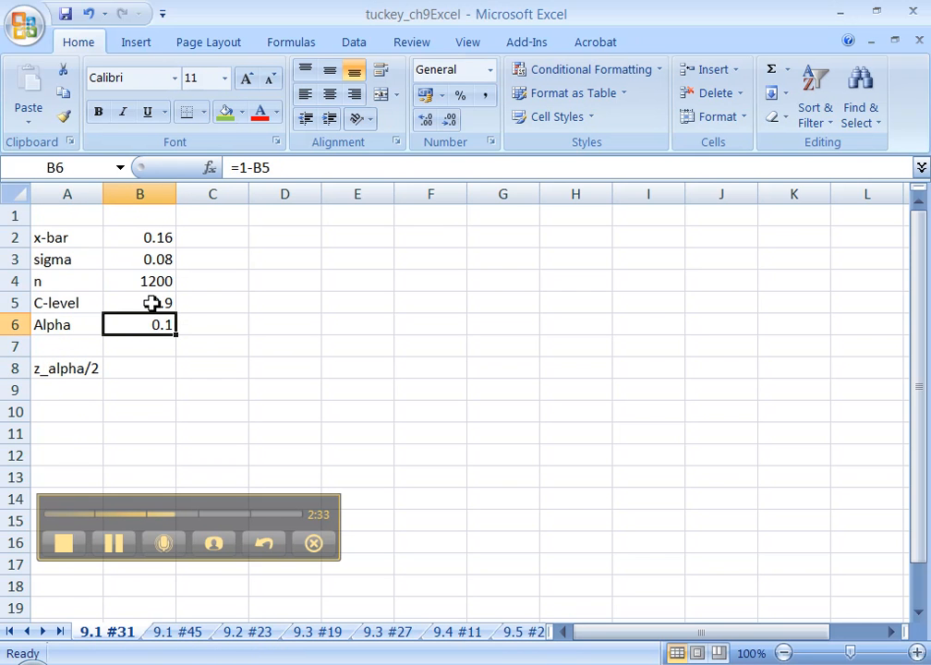
left_click(141, 302)
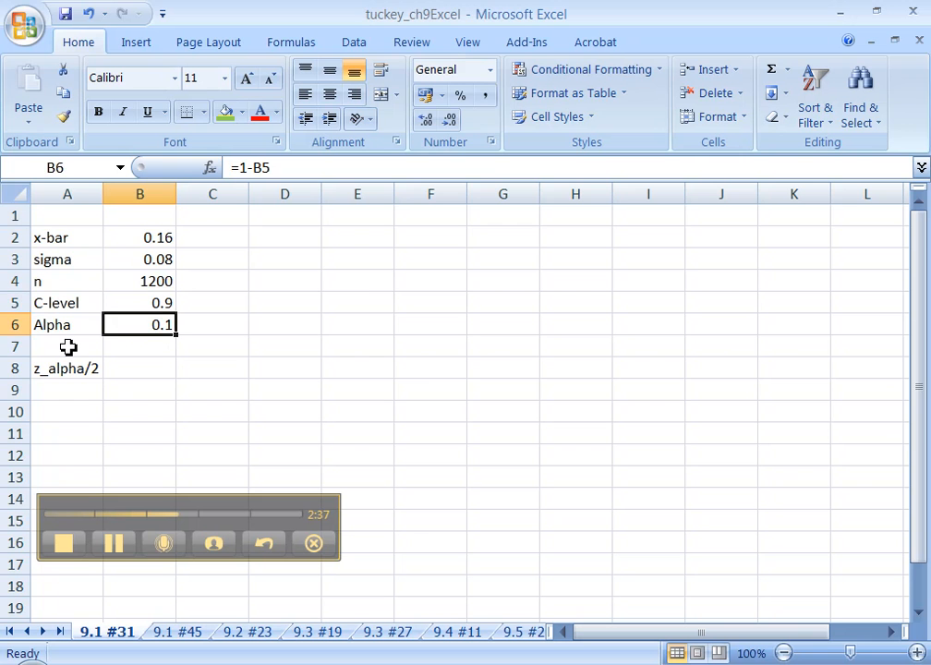
- Add the Alpha/2 row (0.05) and compute z_alpha/2 as =NORMSINV(1-B7), giving 1.644854
left_click(67, 346)
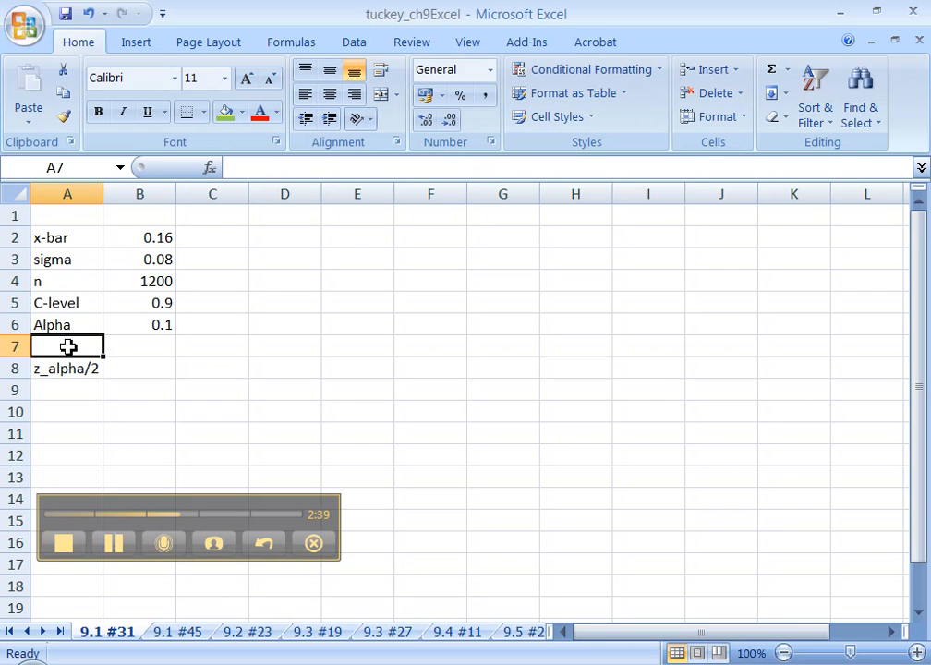
type("Alpha/2")
left_click(139, 347)
type("0.05")
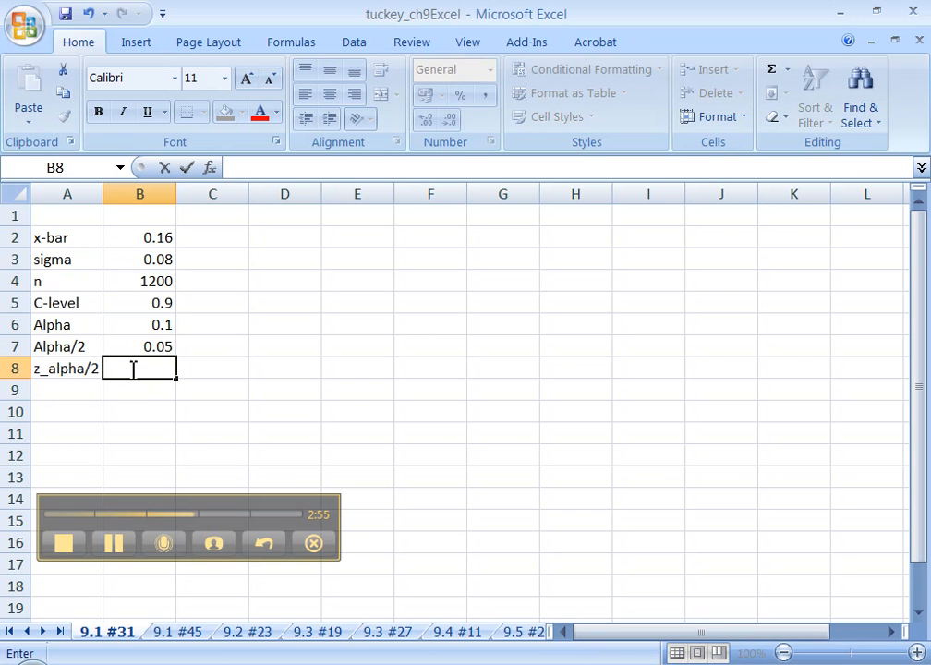
type("=")
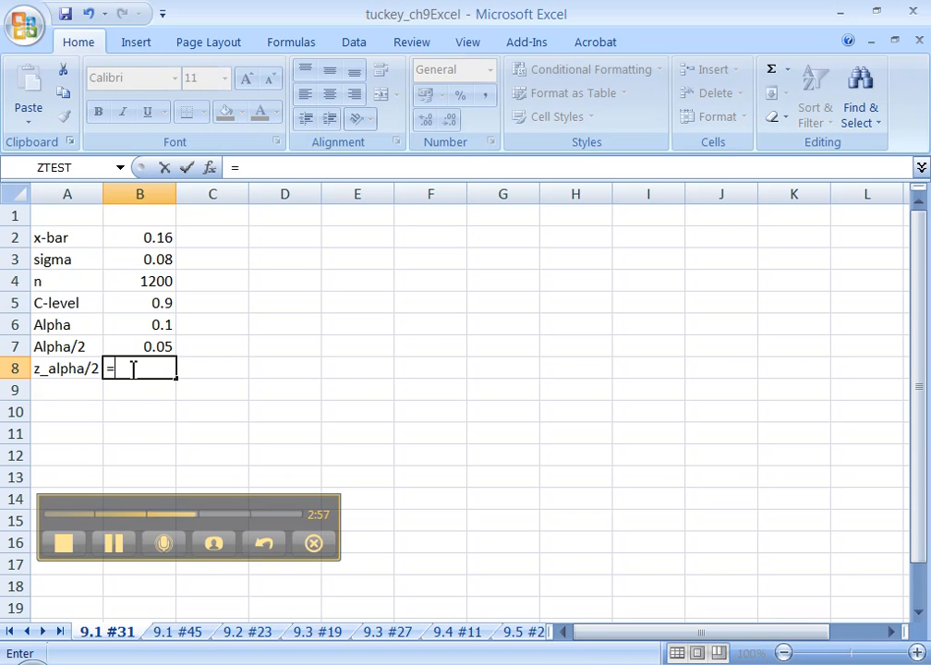
type("NORM")
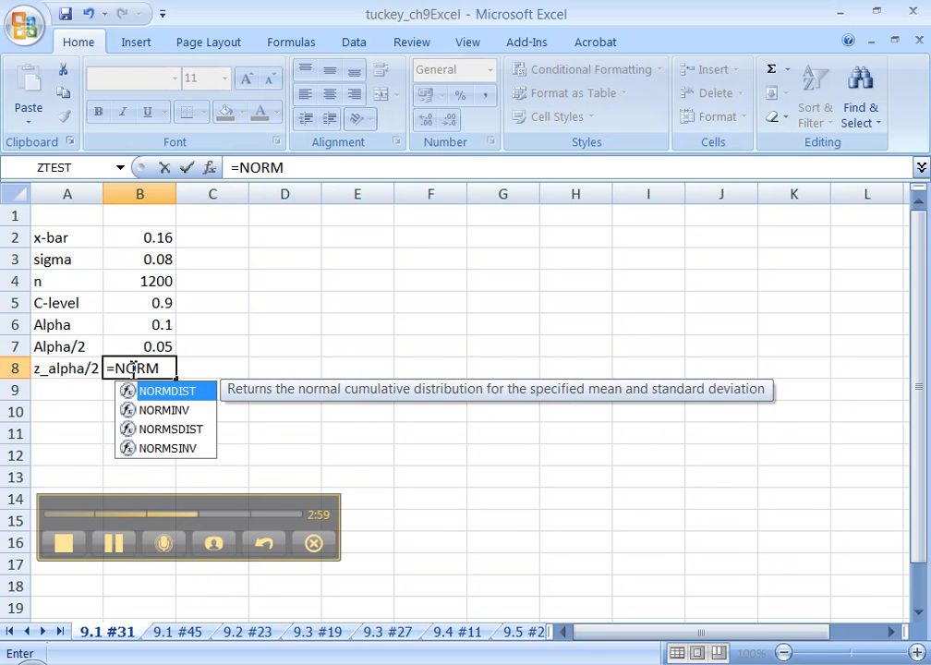
type("SINV")
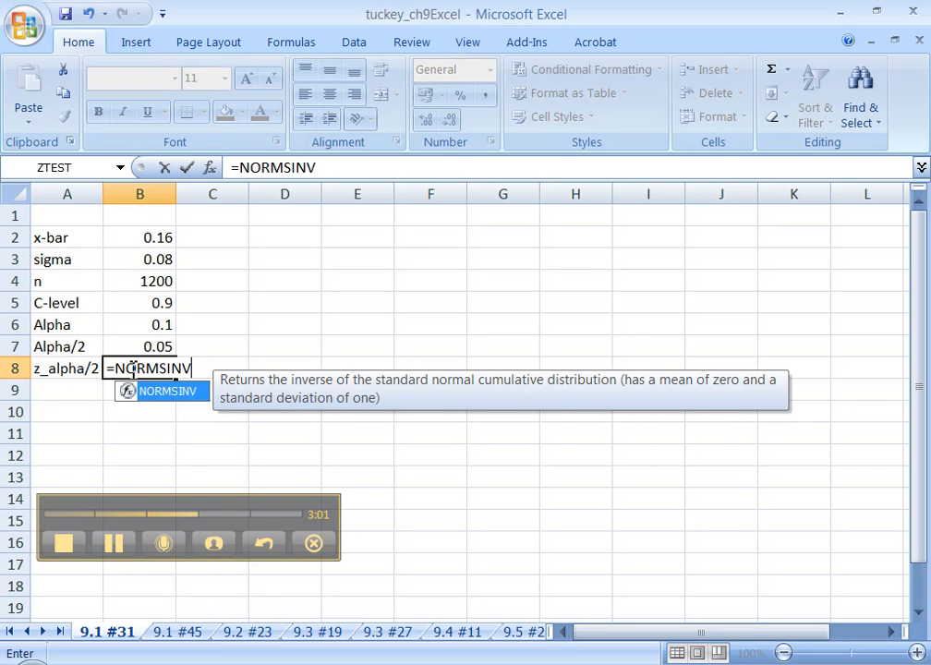
type("(")
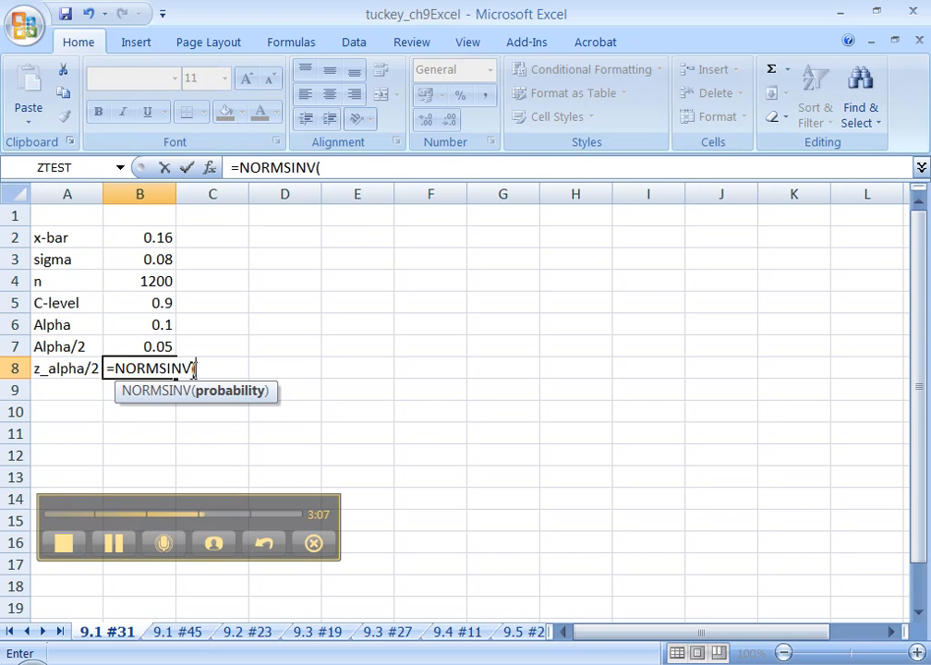
mouse_move(162, 349)
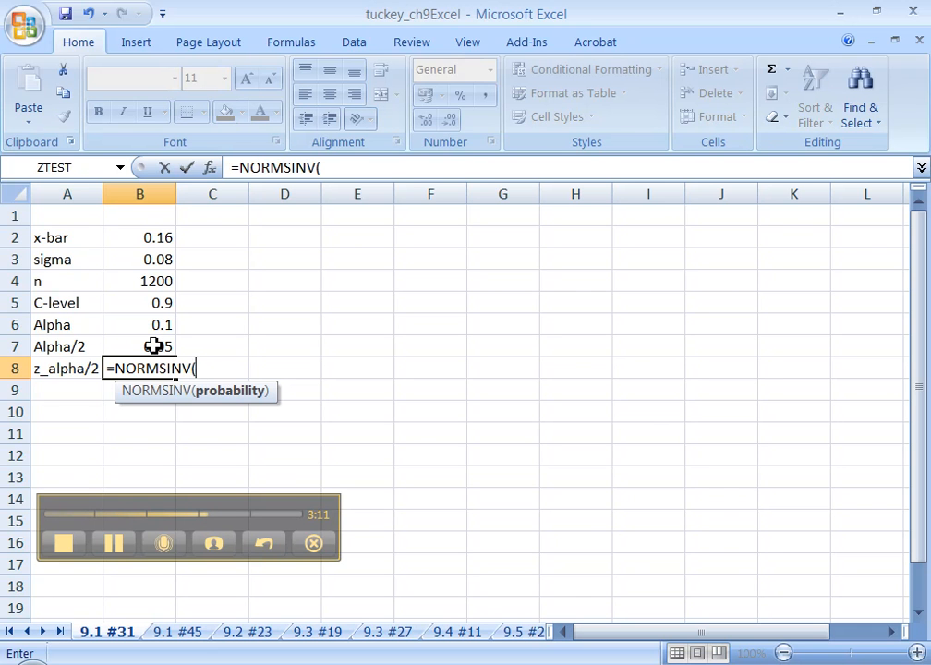
left_click(140, 345)
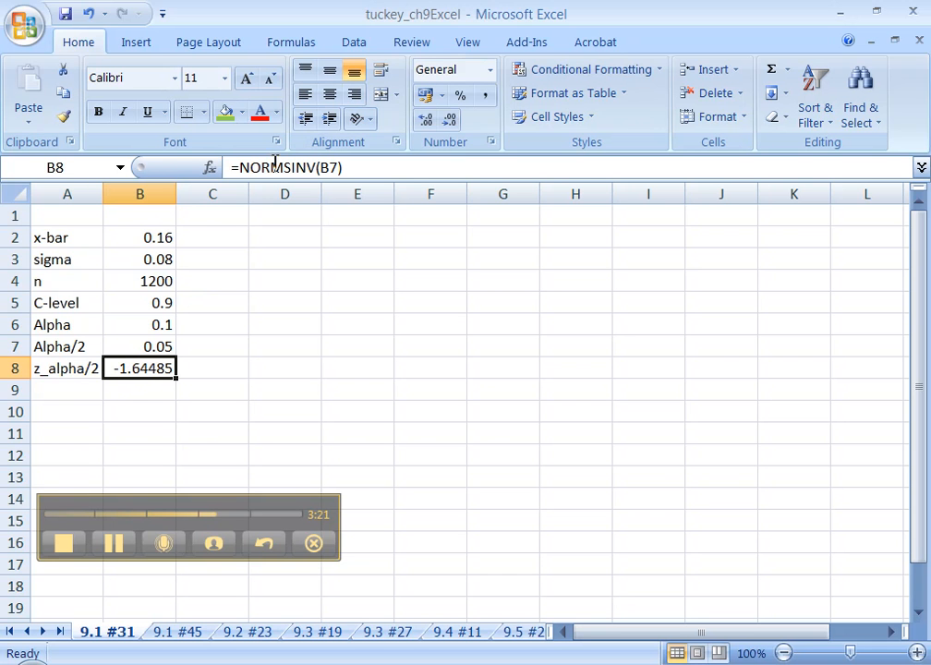
type("1-")
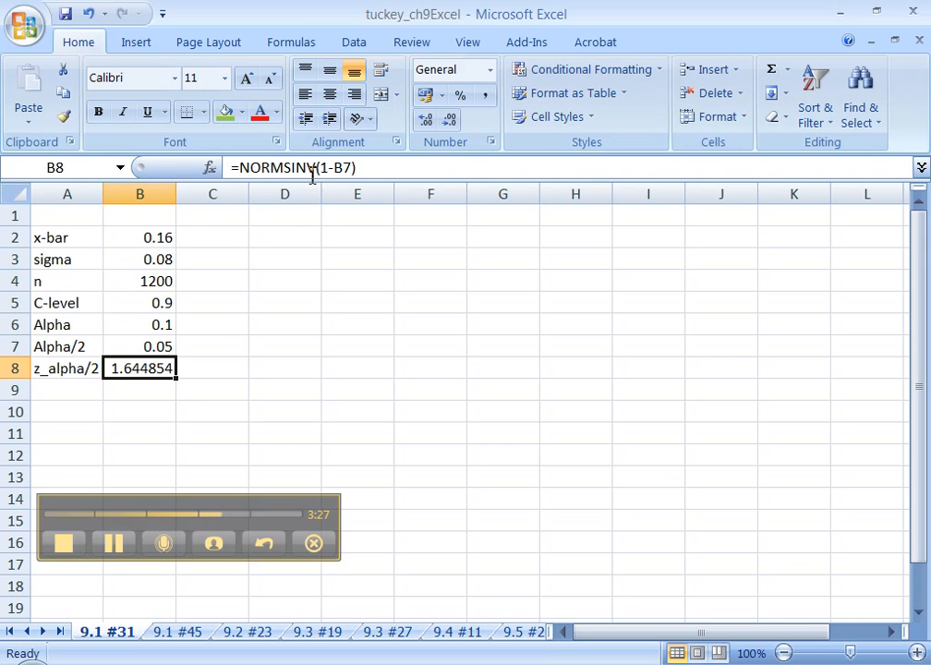
mouse_move(91, 417)
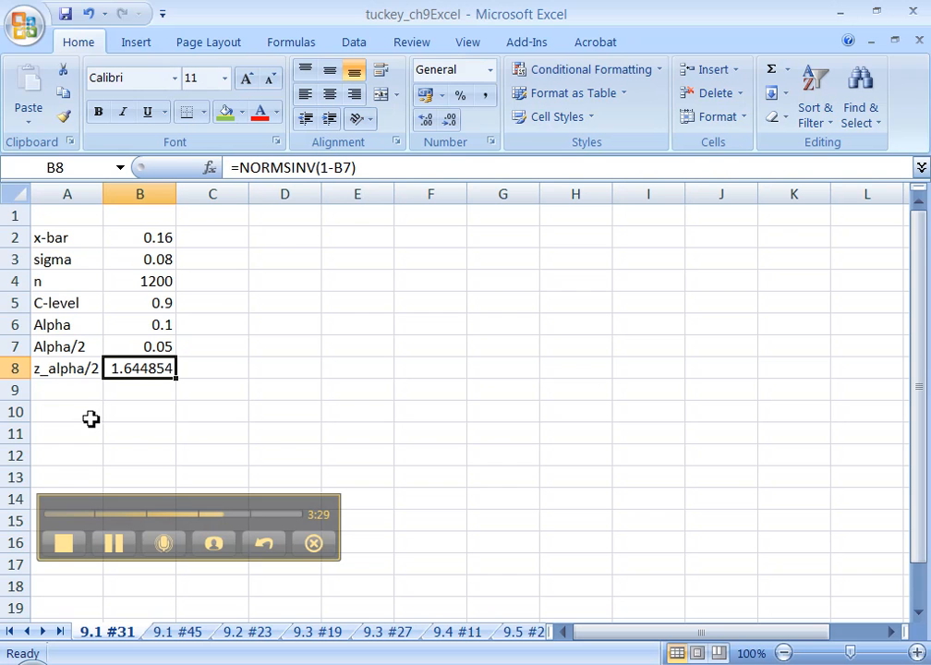
mouse_move(100, 413)
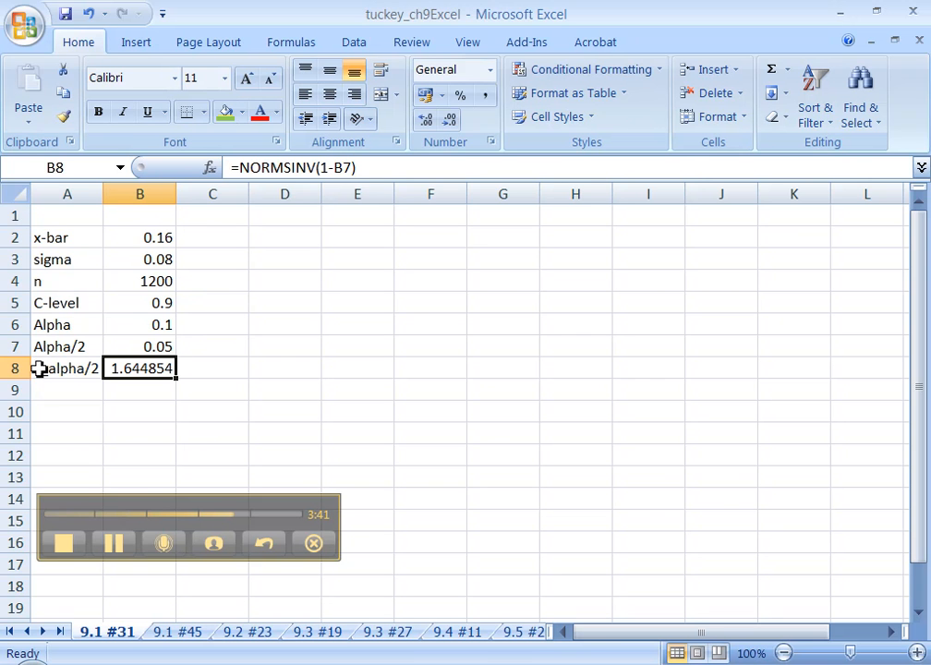
- Insert a row labelled 'Left of the Right z-score' holding =1-B7, i.e. 0.95
right_click(66, 368)
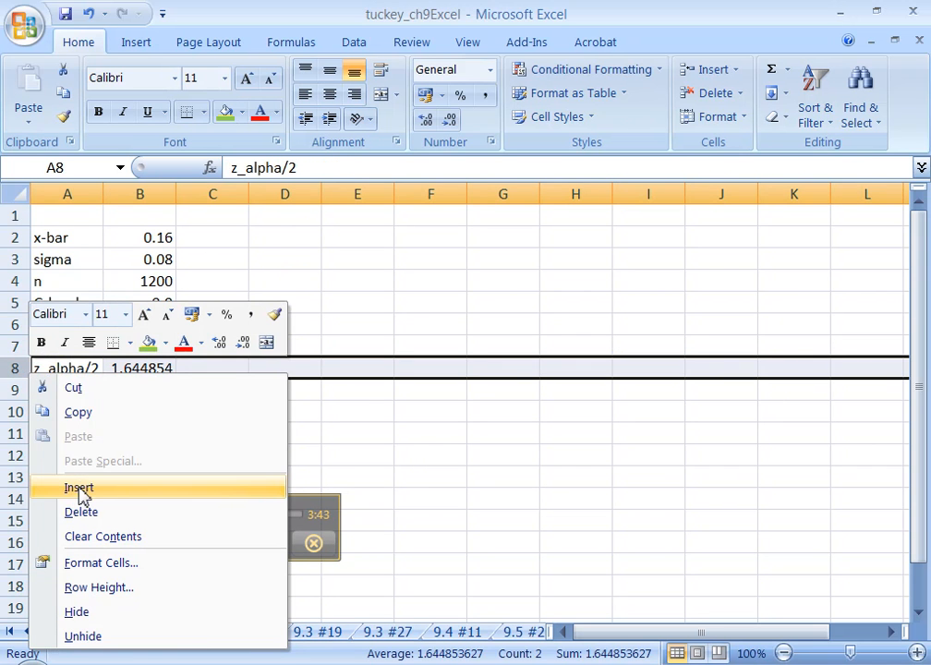
left_click(78, 487)
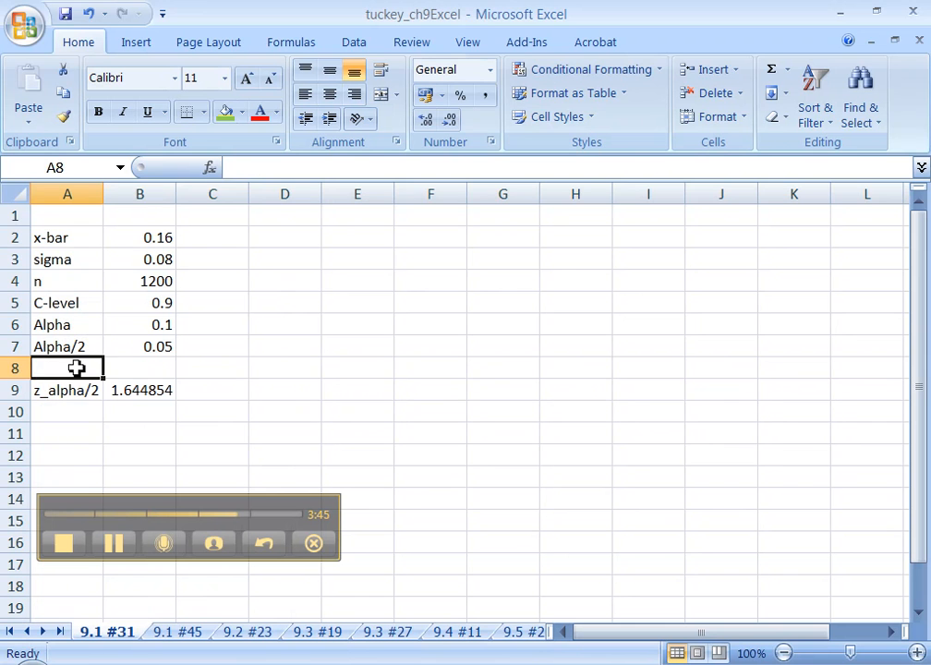
type("Left Tail")
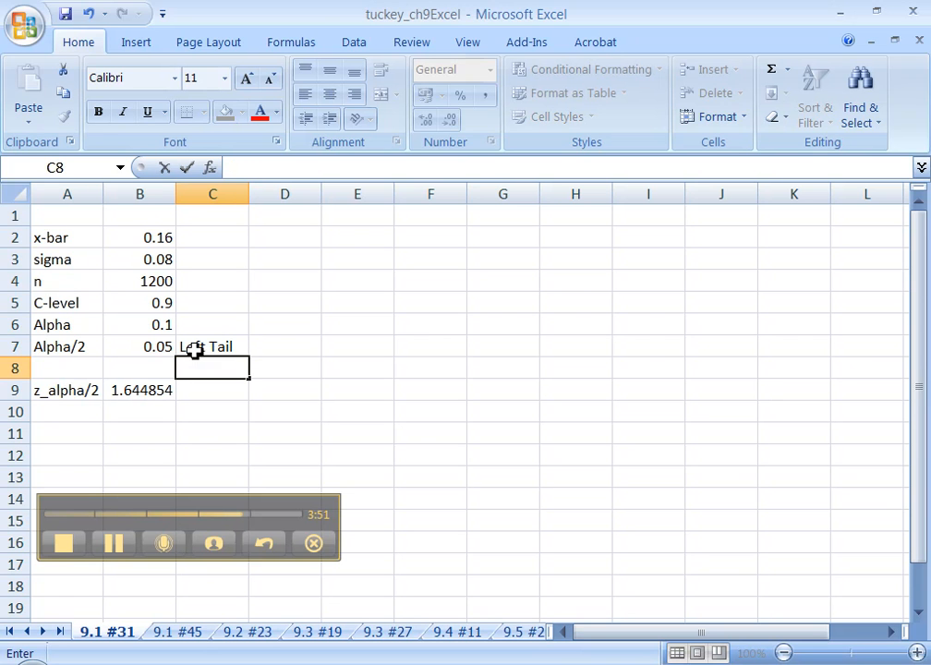
type("Left of")
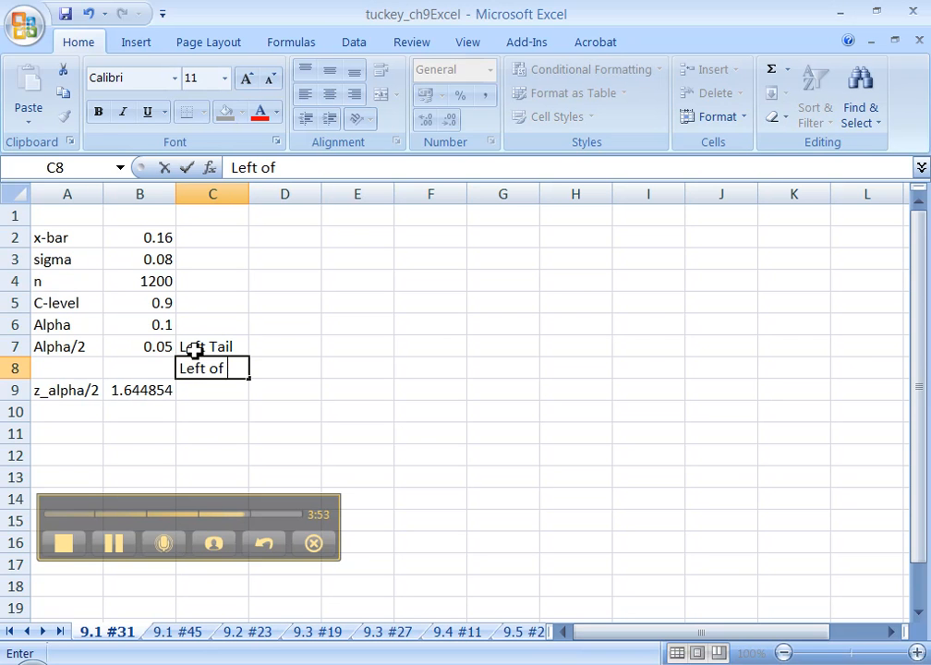
type("the Rigt")
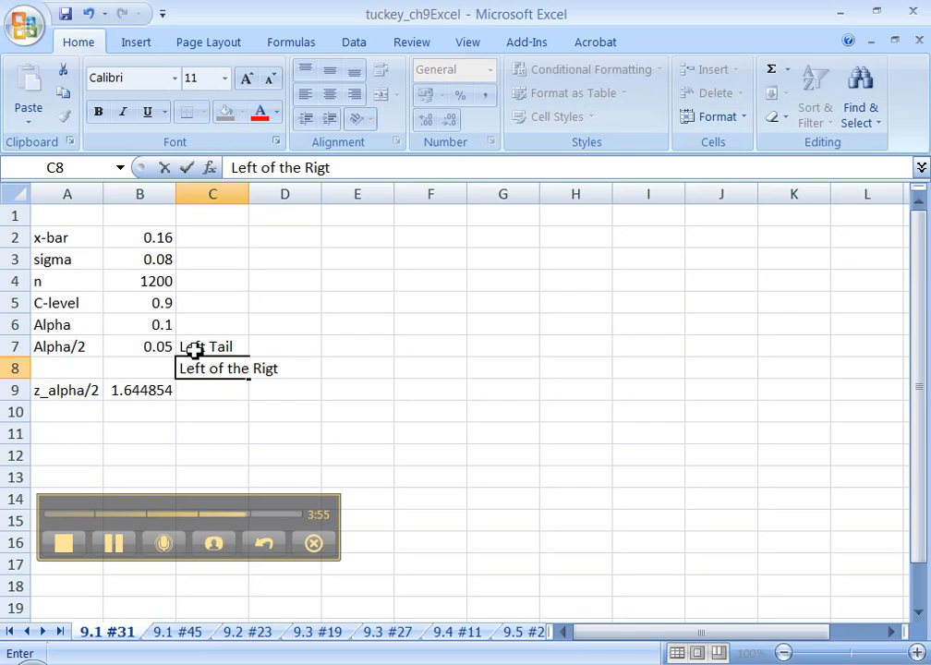
type("ht z-score")
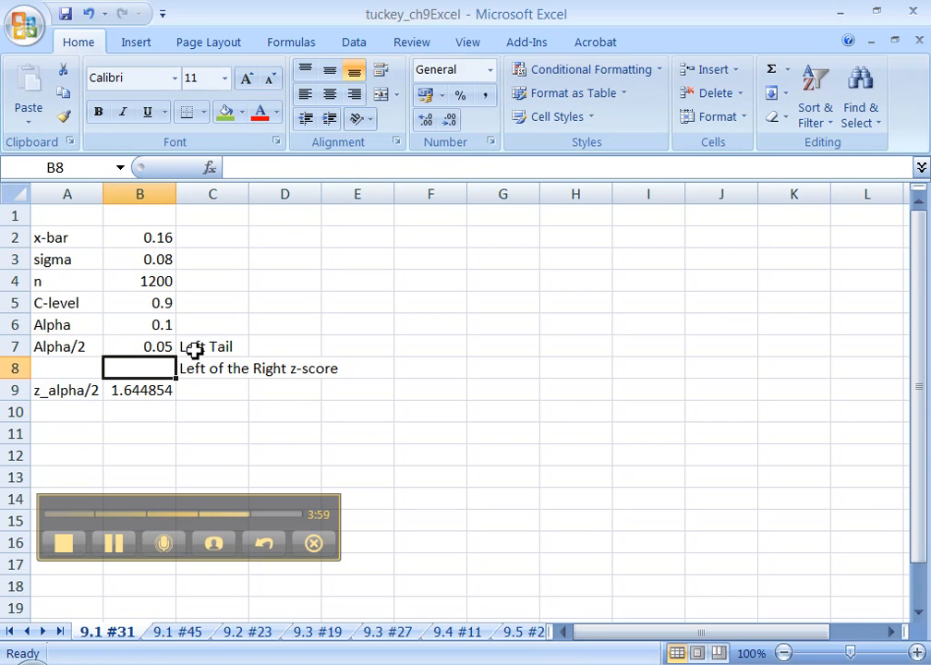
type("=1-B7")
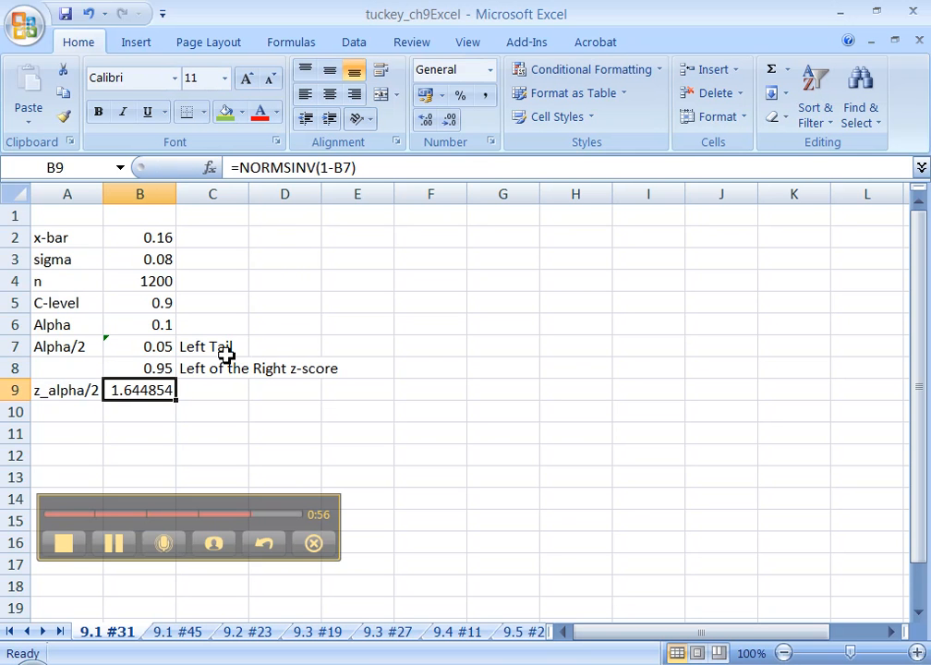
- Relabel the 0.05 row's note in C7 to 'Left of the Left z-score'
left_click(212, 347)
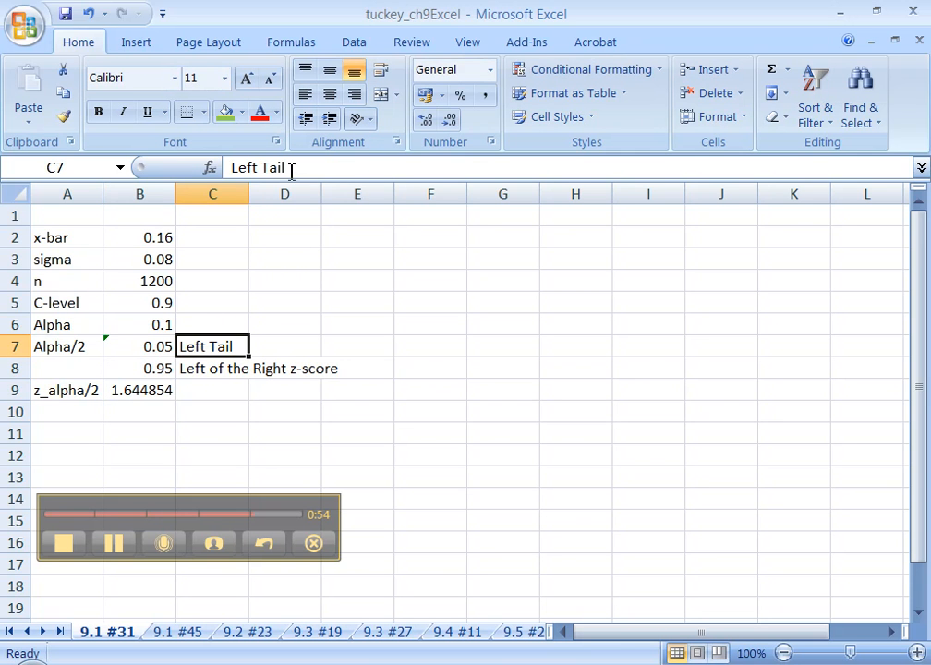
type("z-score")
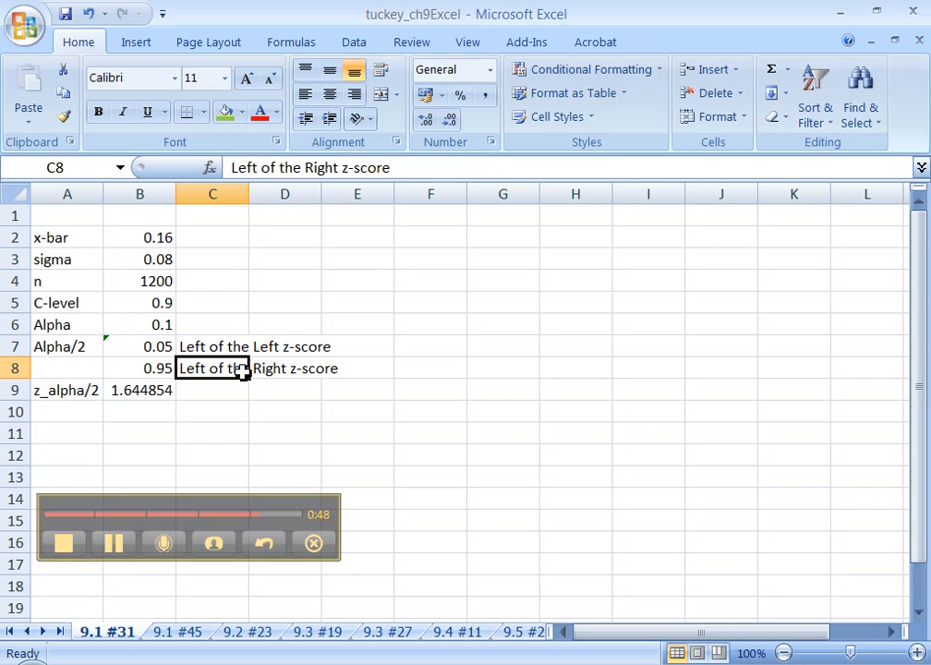
mouse_move(72, 432)
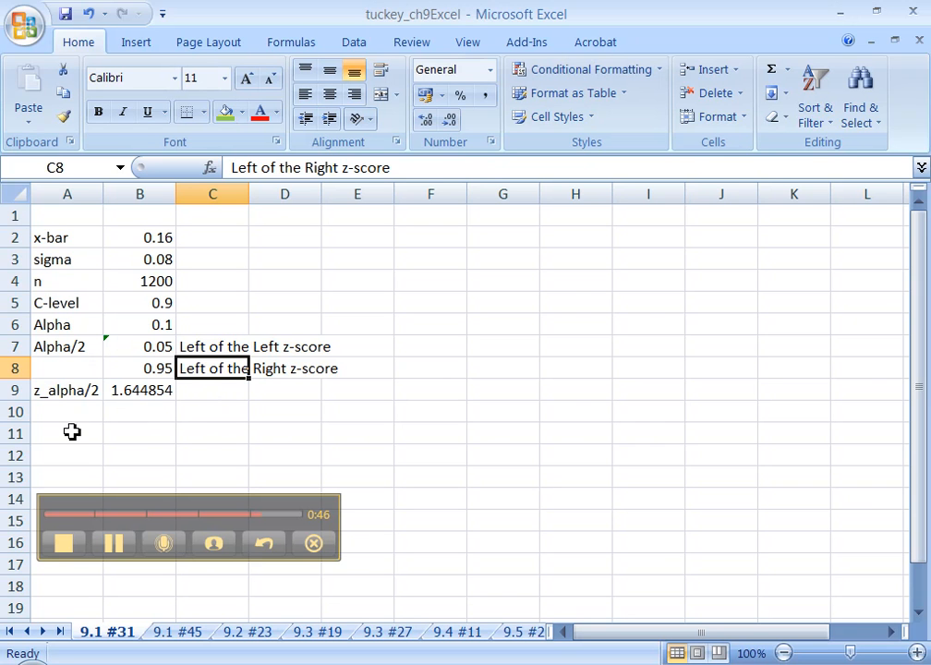
left_click(67, 432)
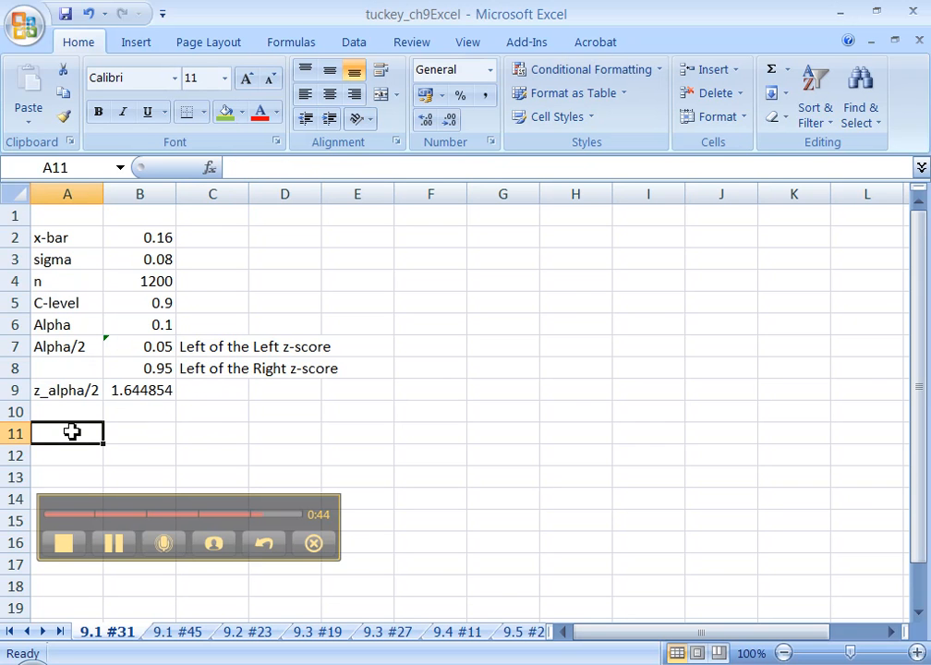
- Label row 11 Lower Limit and compute =B2-B9*B3/SQRT(B4), giving 0.156201
type("Lower Limit")
left_click(140, 432)
type("=B2")
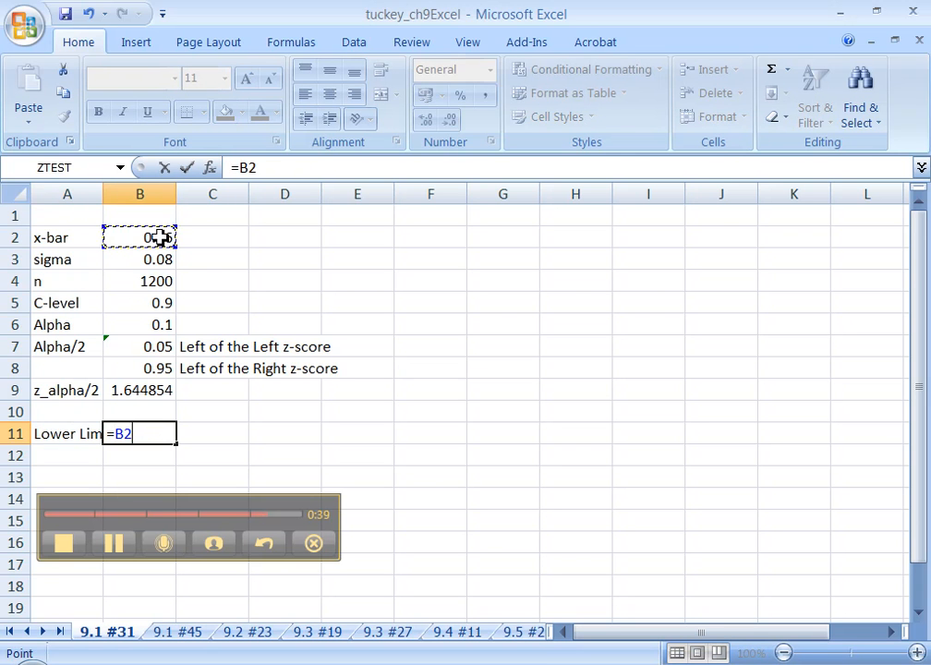
type("-")
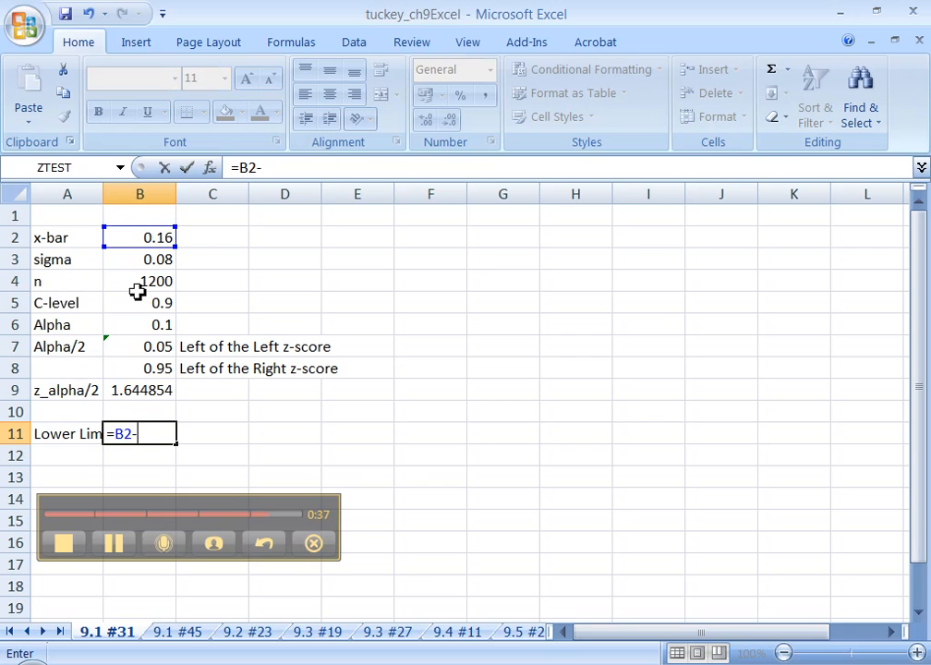
left_click(141, 390)
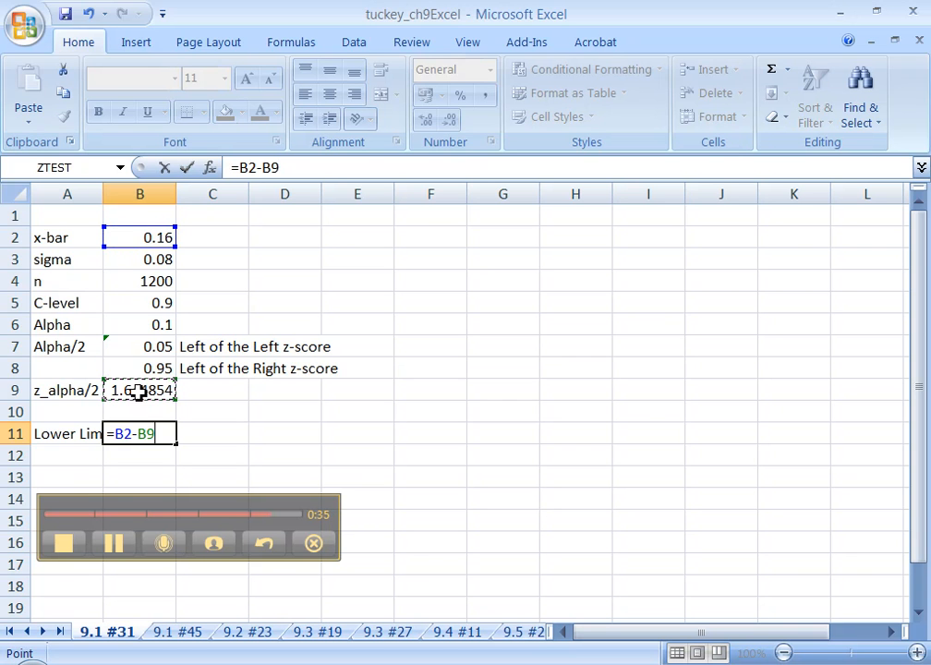
type("*")
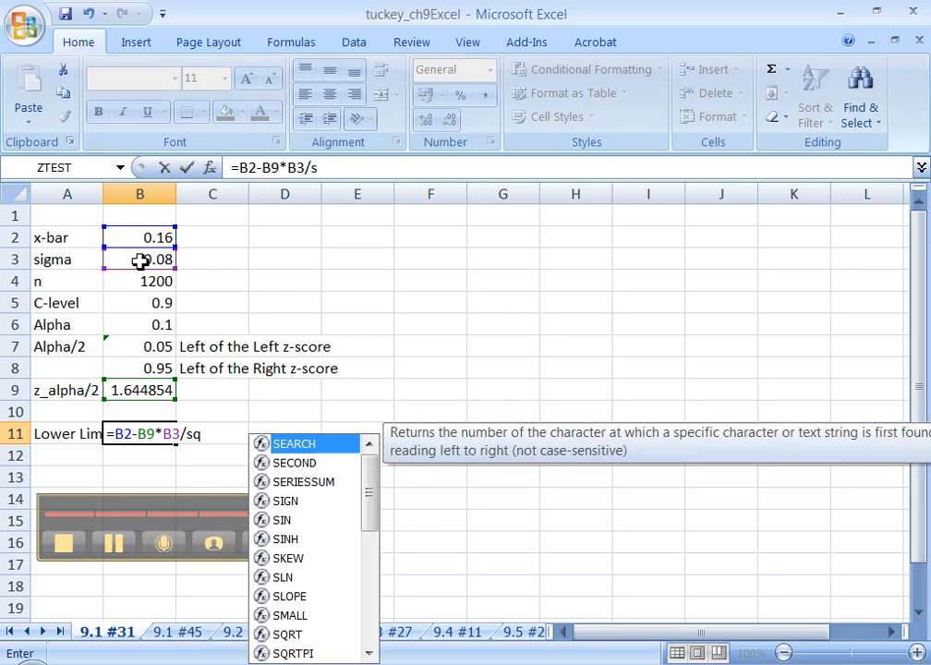
type("rt(")
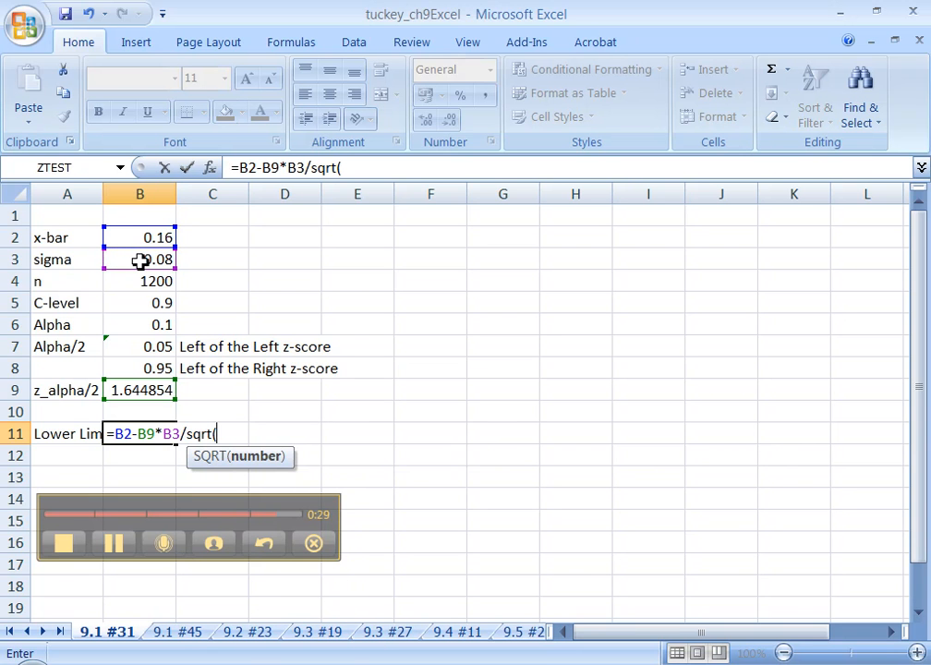
left_click(140, 280)
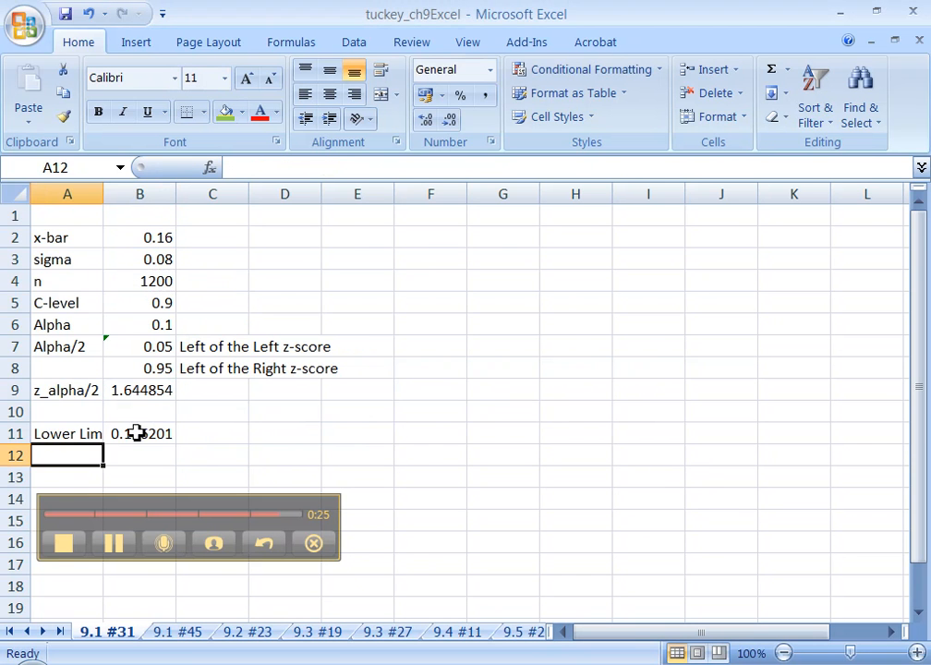
left_click(141, 433)
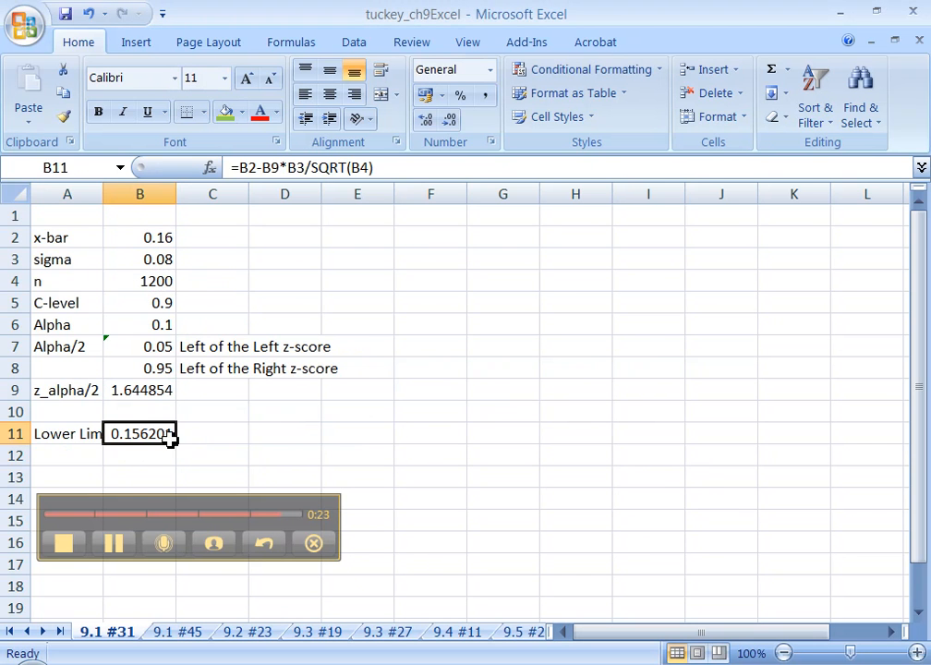
mouse_move(176, 451)
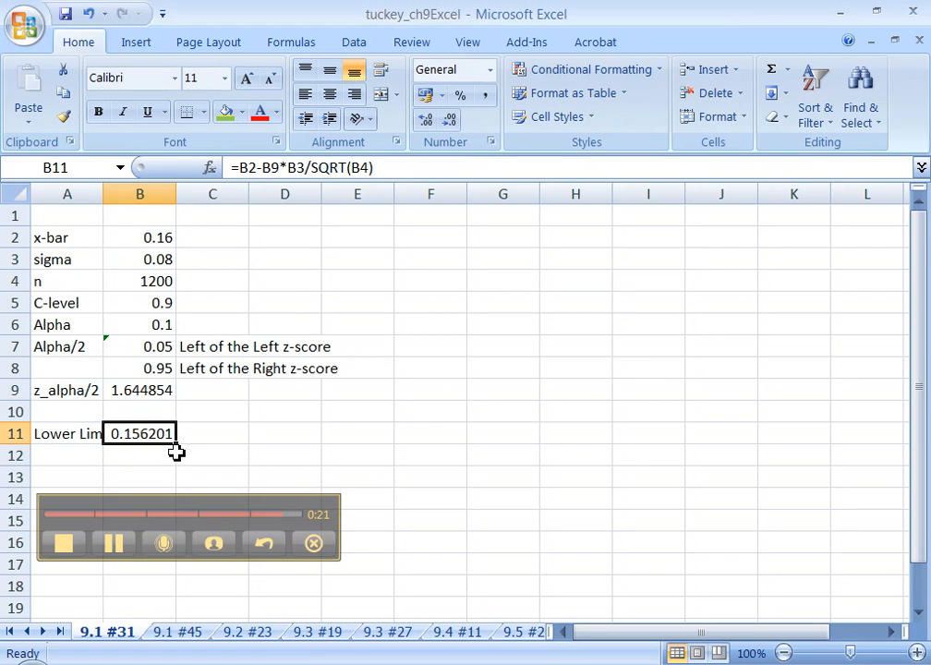
mouse_move(141, 449)
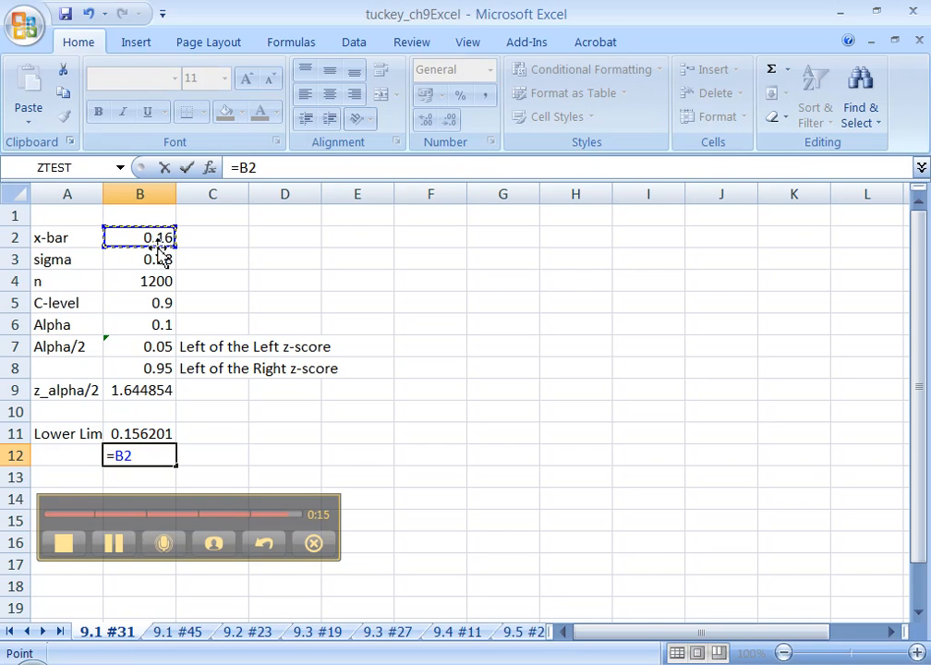
- Compute the upper limit =B2+B9*B3/SQRT(B4) as 0.163799 and label the row Upper
left_click(141, 390)
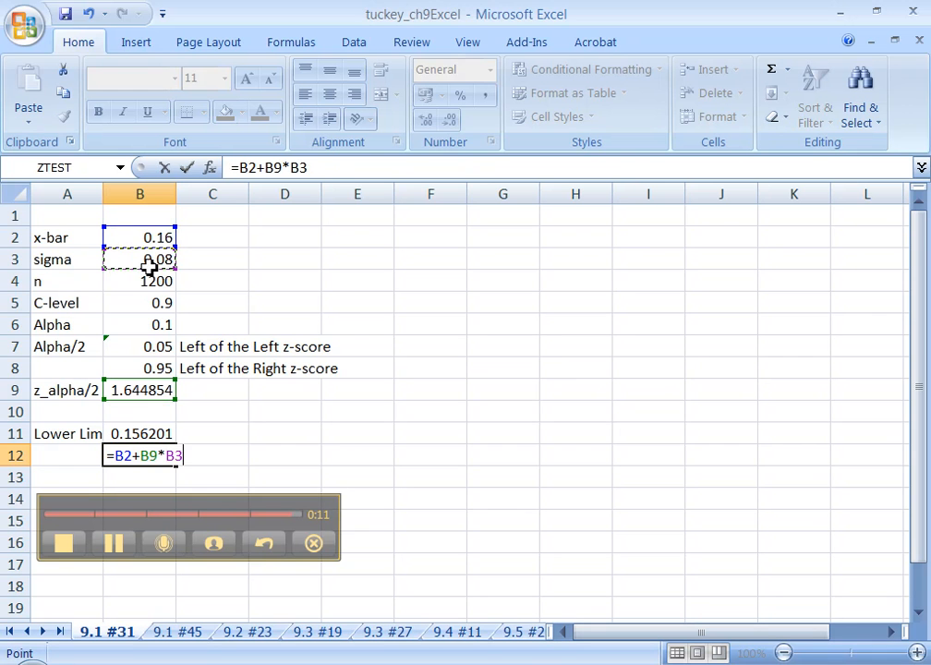
type("/sqrt(")
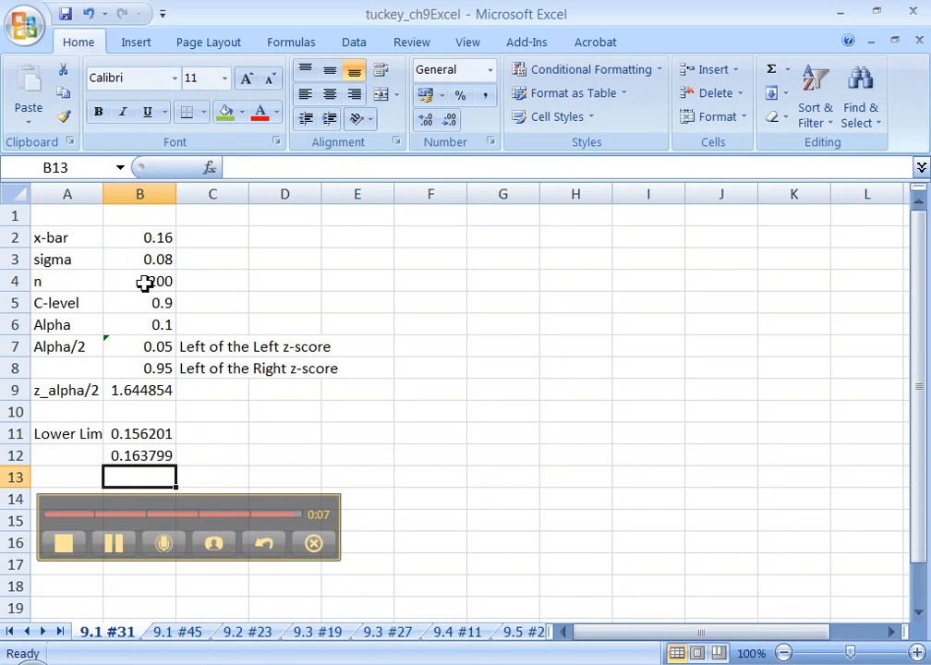
type("Upper")
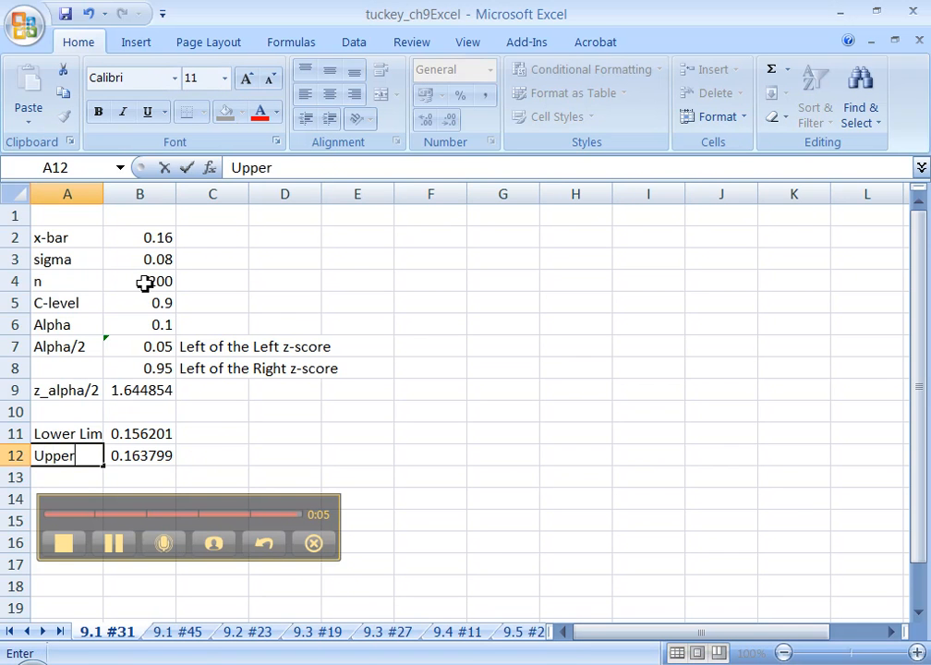